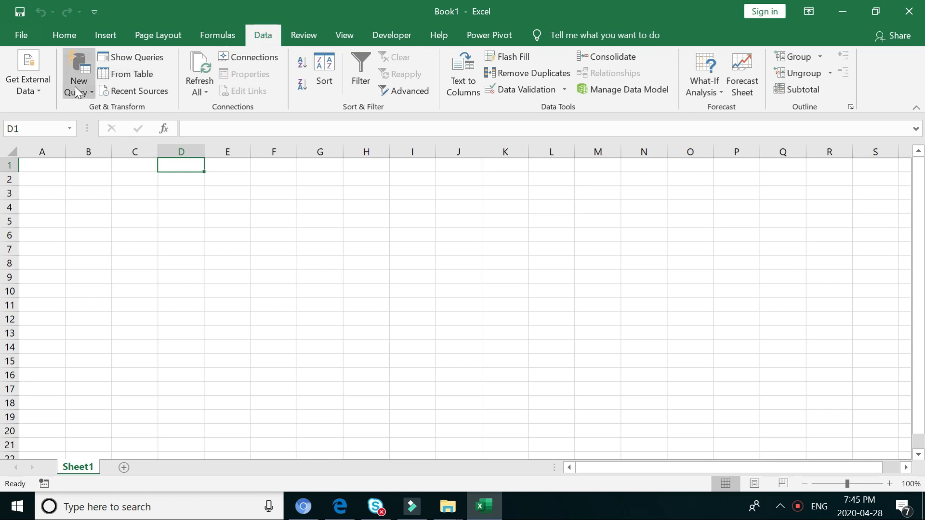
Start a new From Folder query and browse for its source folder.
left_click(78, 76)
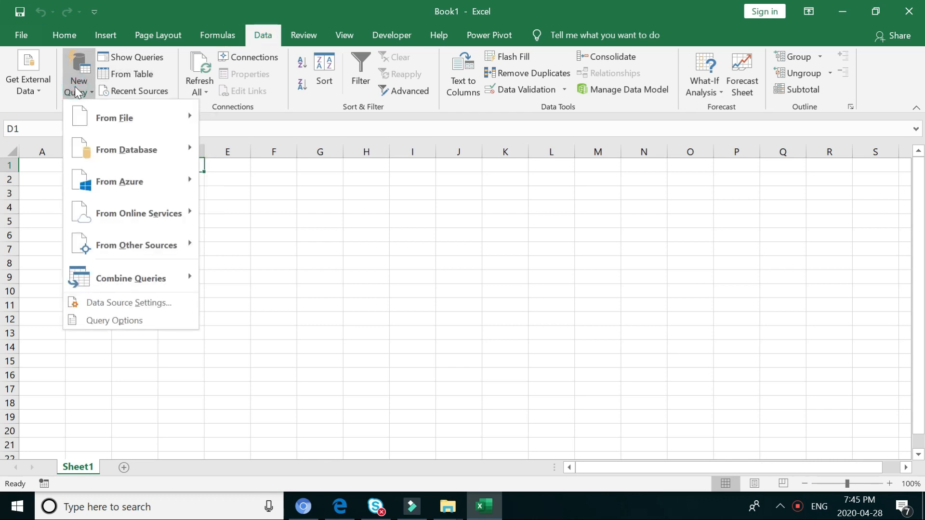
mouse_move(114, 118)
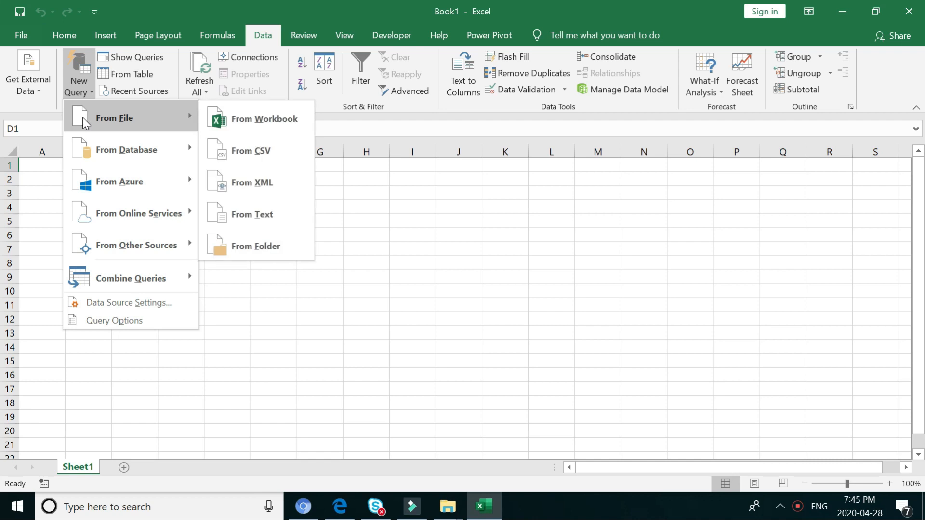
mouse_move(248, 246)
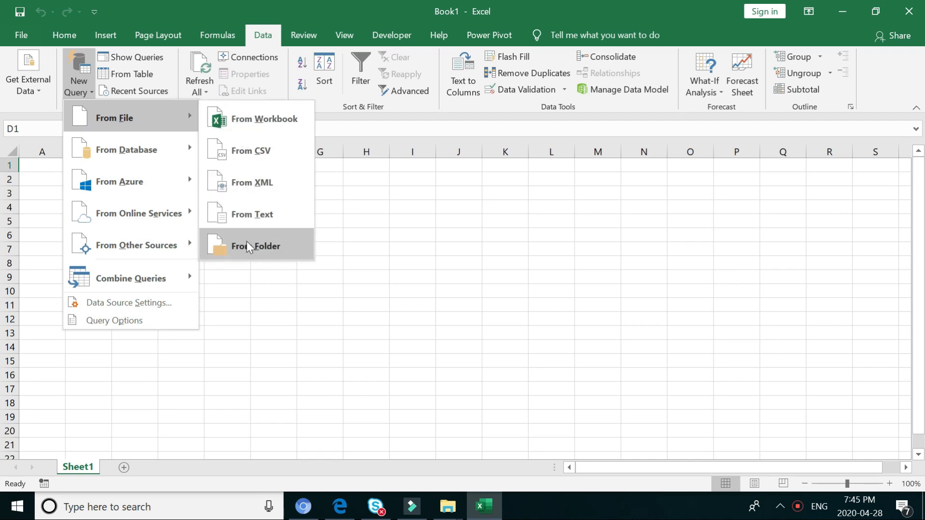
left_click(256, 245)
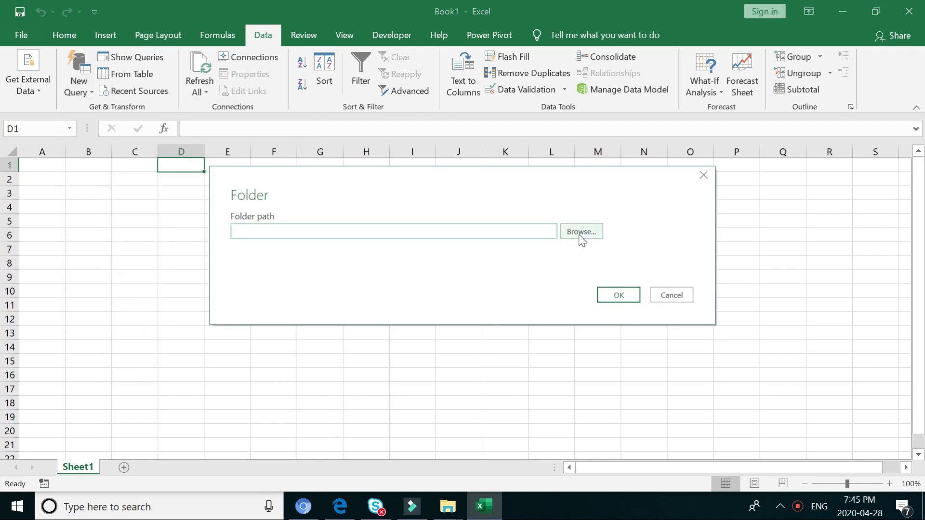
left_click(580, 230)
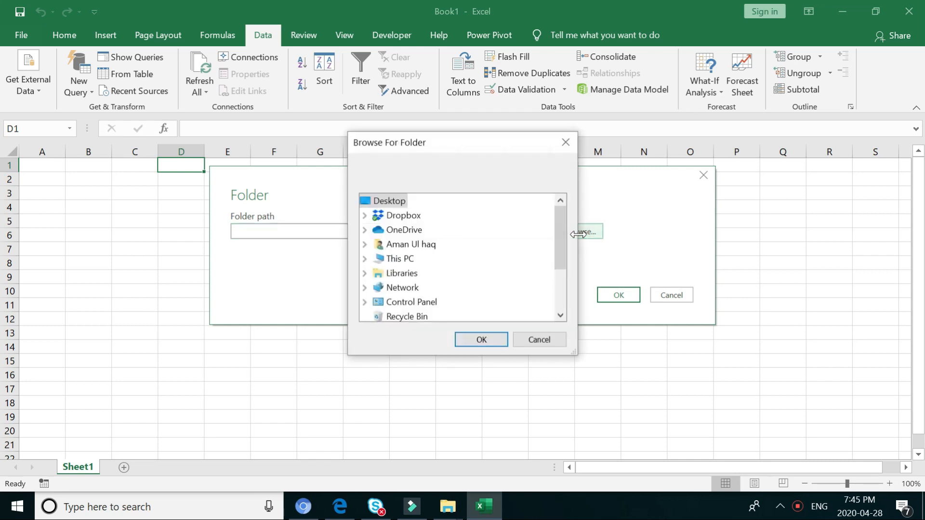
Choose the EmploeesPayrool folder inside Dropbox as the query's folder path.
left_click(404, 215)
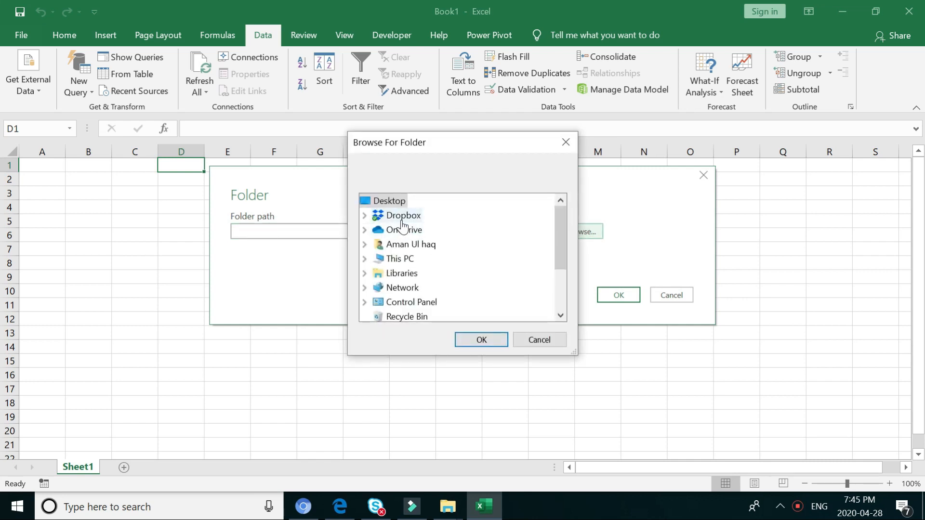
left_click(364, 215)
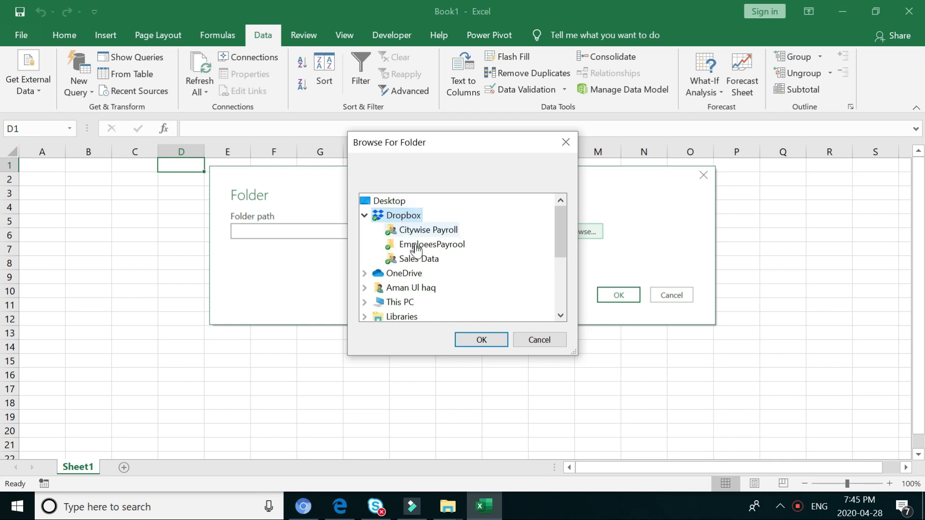
left_click(432, 244)
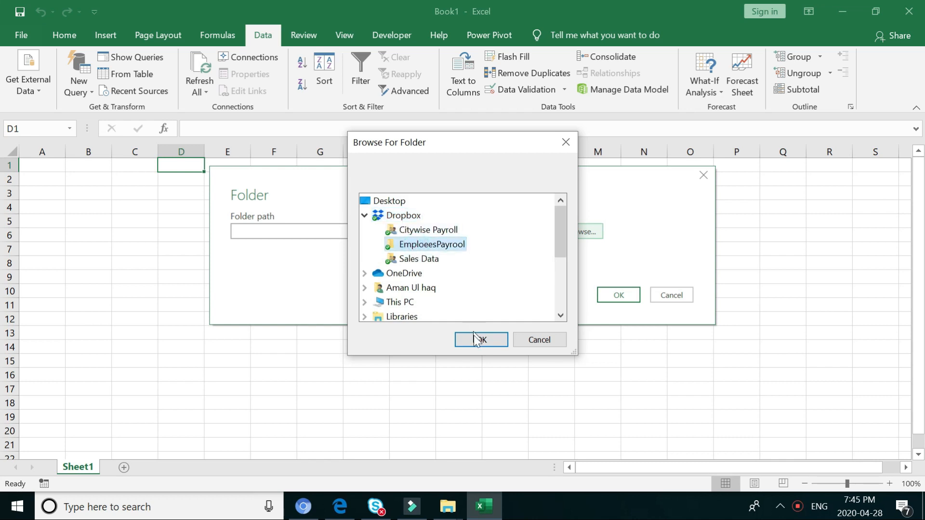
left_click(480, 340)
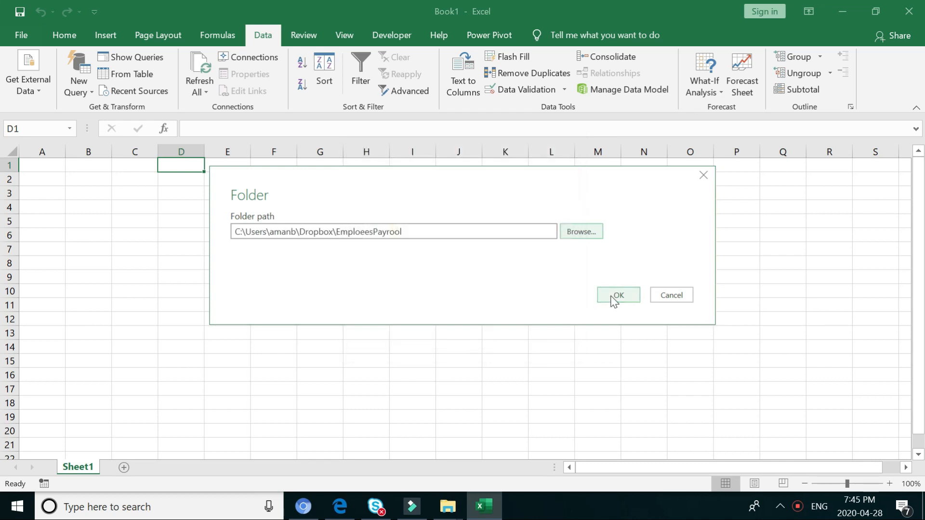
Open the folder's two payroll files in the editor and name the query ConsolidatedEmploeesPayroll.
left_click(618, 295)
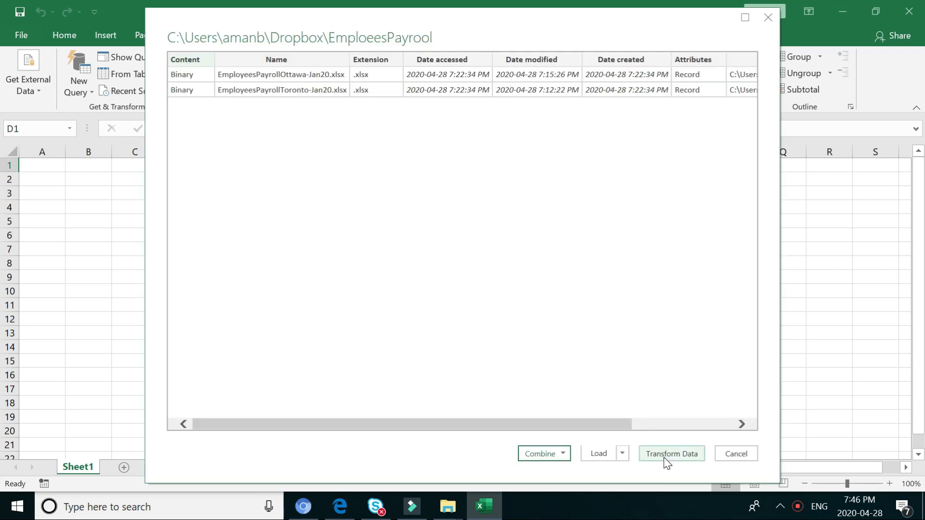
left_click(735, 454)
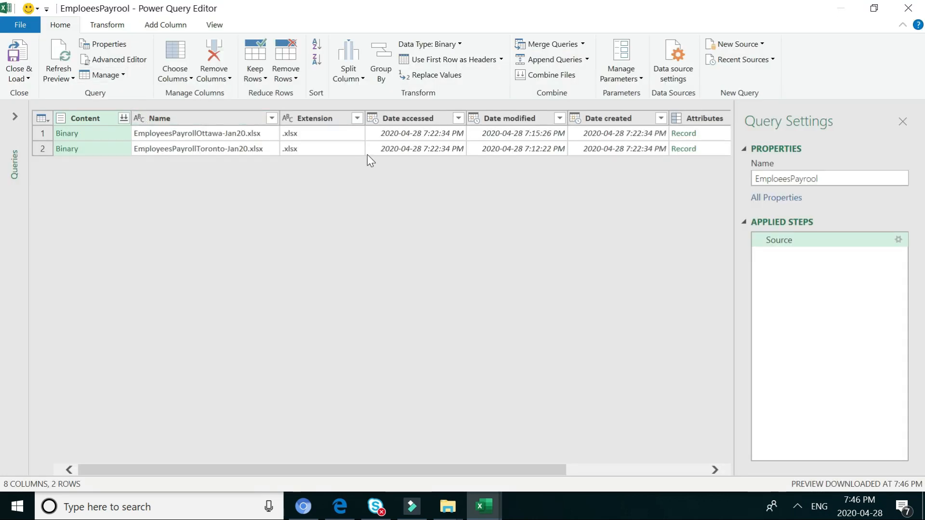
mouse_move(811, 198)
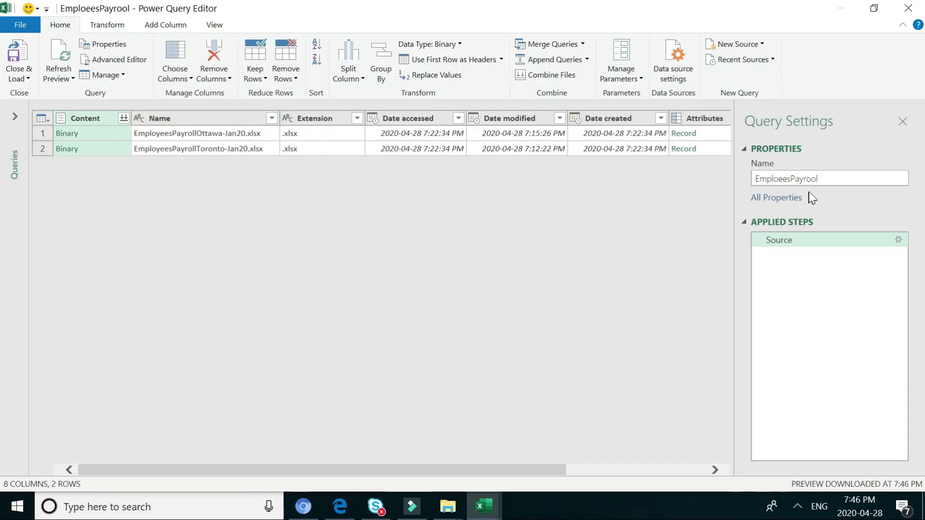
left_click(829, 178)
type("Consolidated")
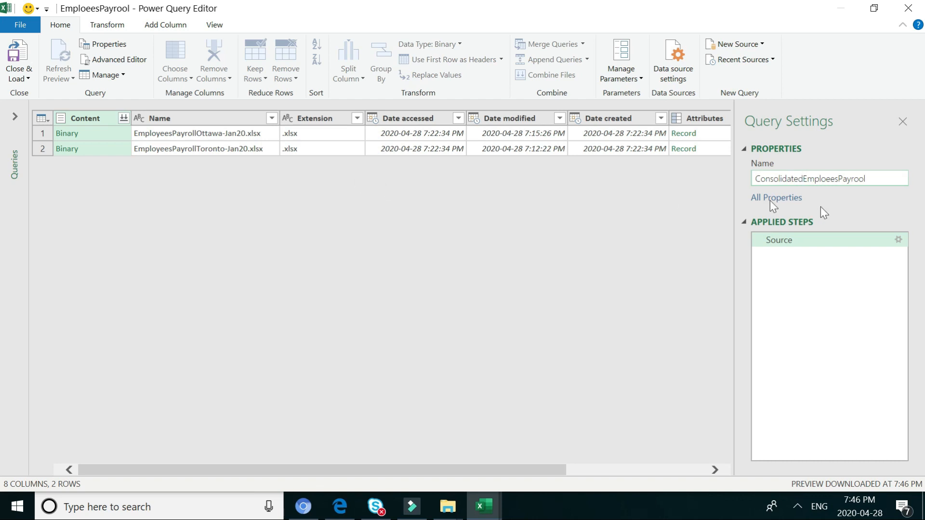
left_click(829, 179)
type("l")
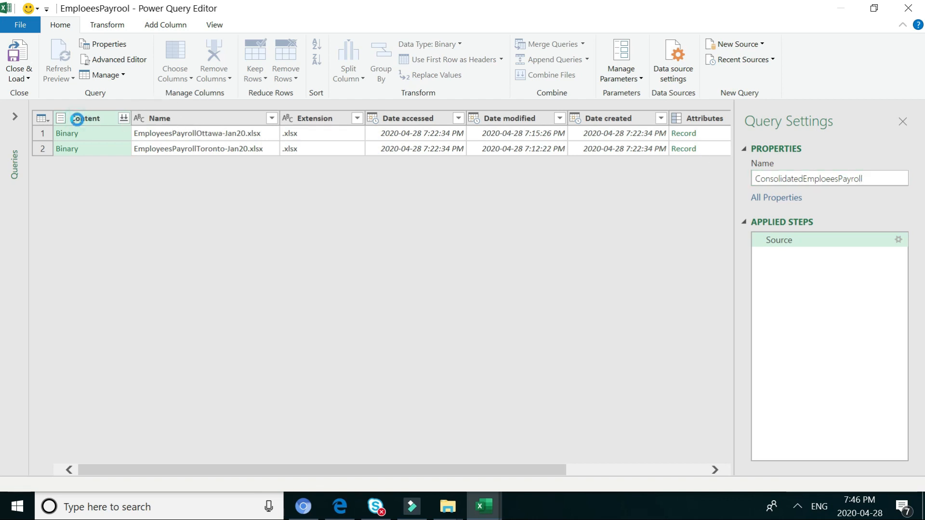
Remove every column except Content from the payroll query.
right_click(83, 118)
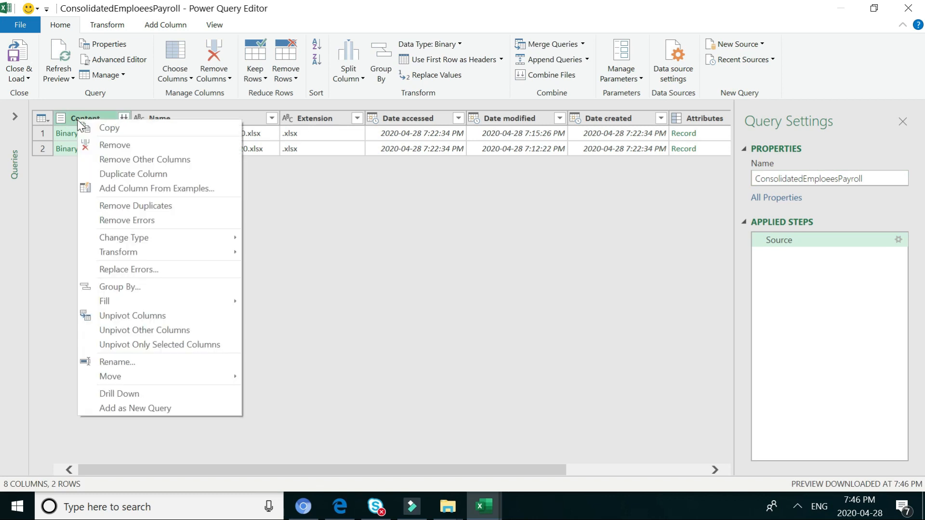
mouse_move(143, 159)
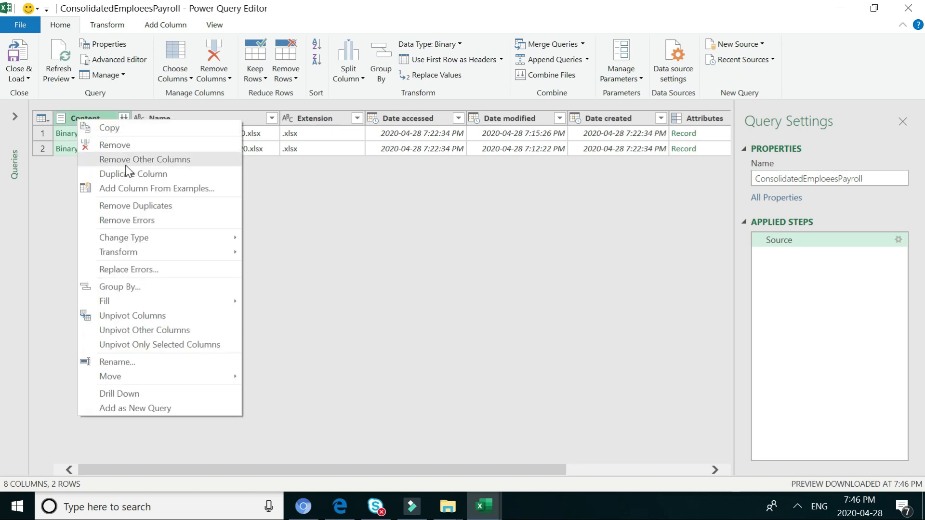
left_click(144, 159)
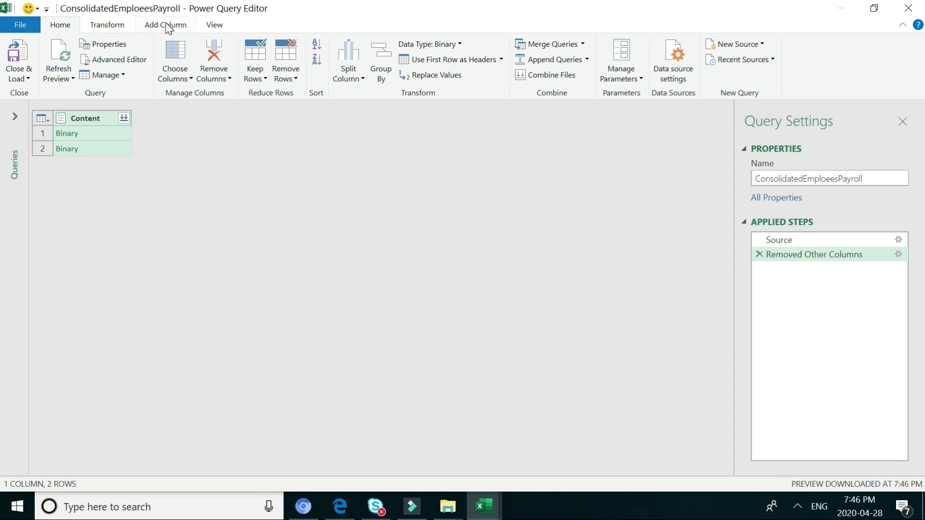
left_click(164, 25)
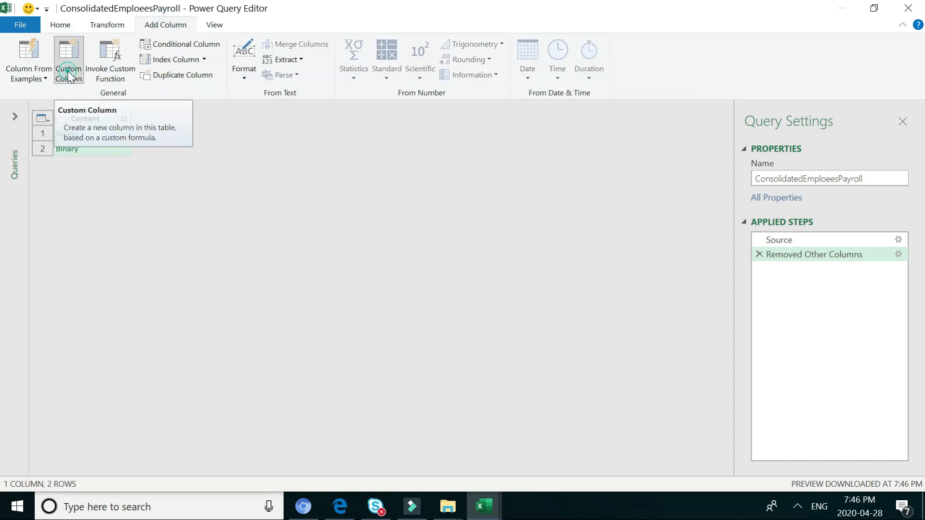
Add a custom column GetExcelData with the formula Excel.Workbook([Content]).
left_click(68, 58)
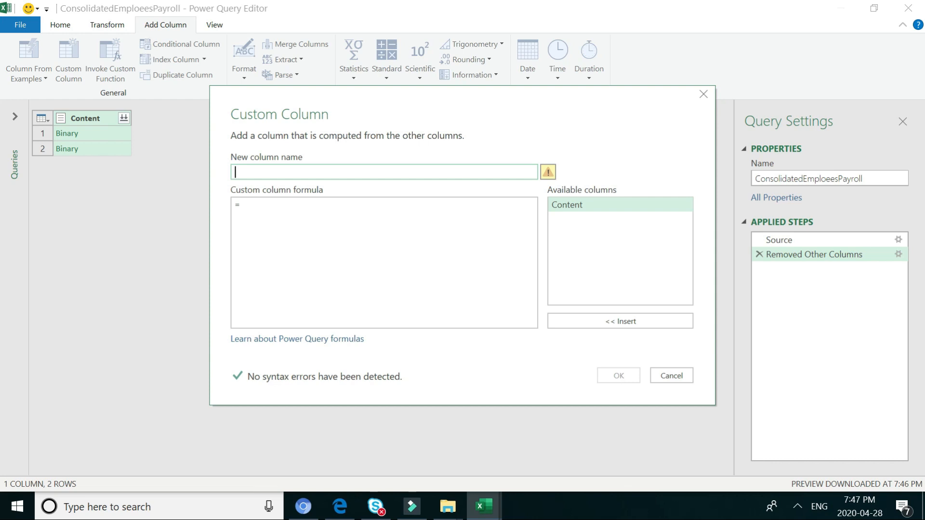
type("GET")
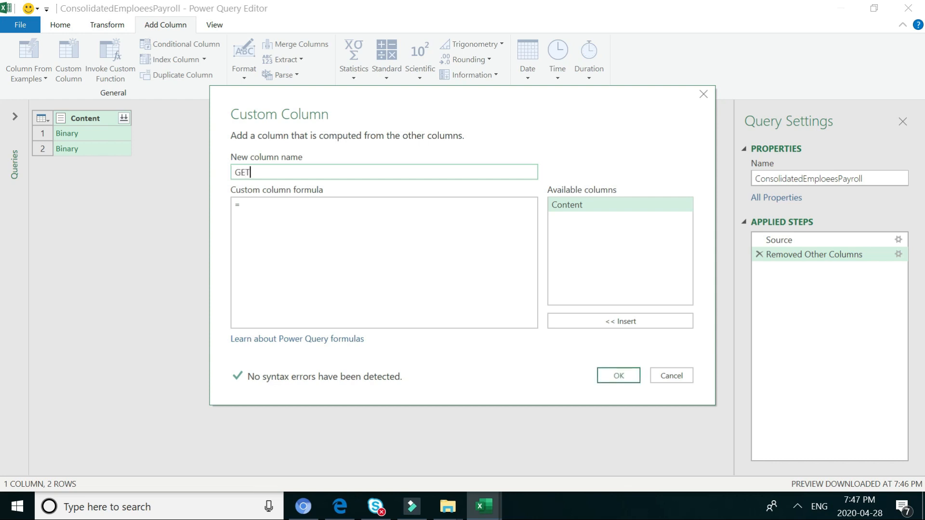
type("Get")
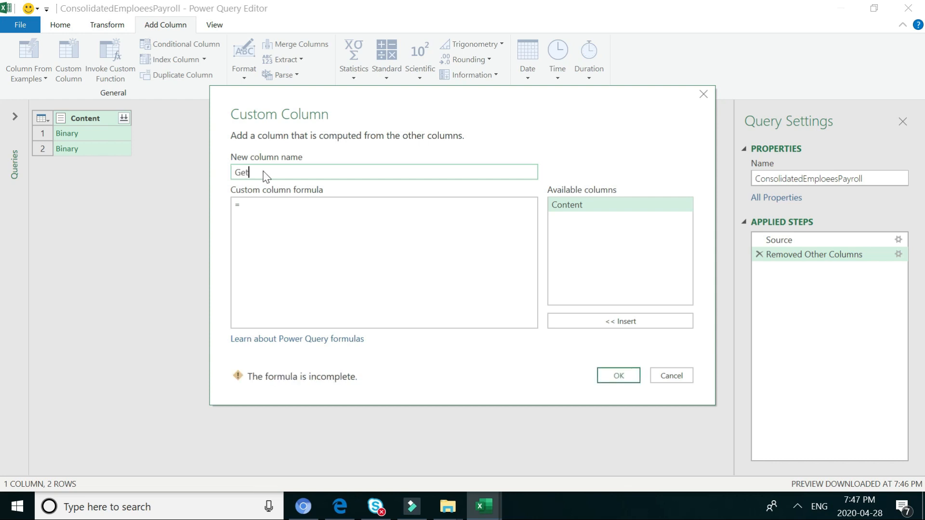
type("ExcelD")
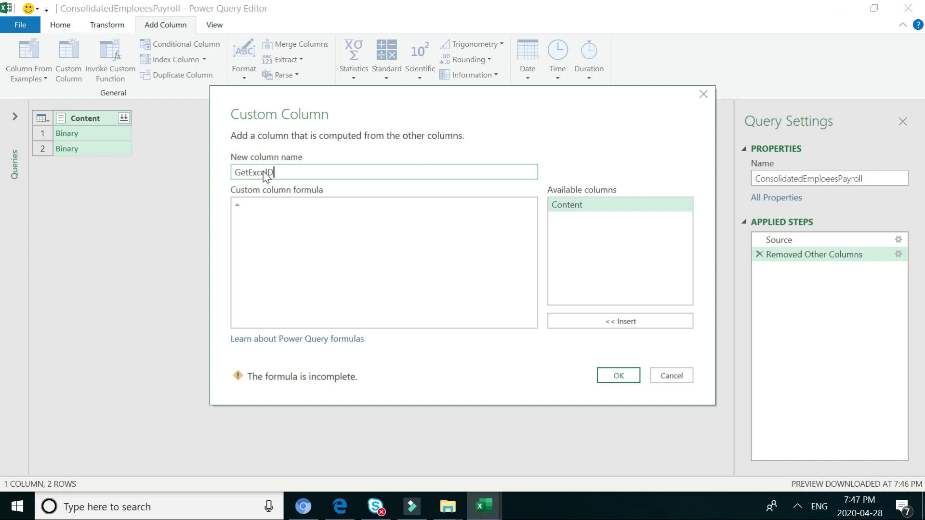
type("ata")
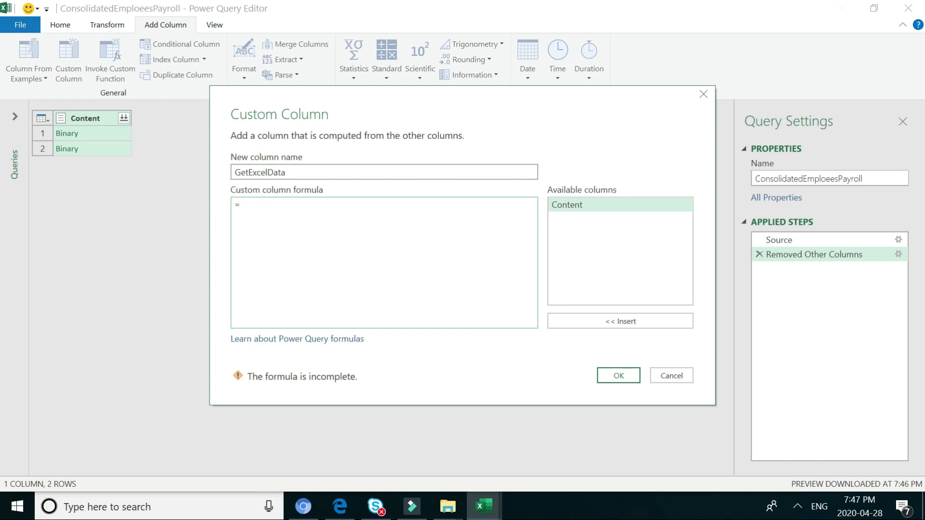
type("Excel.Workbook")
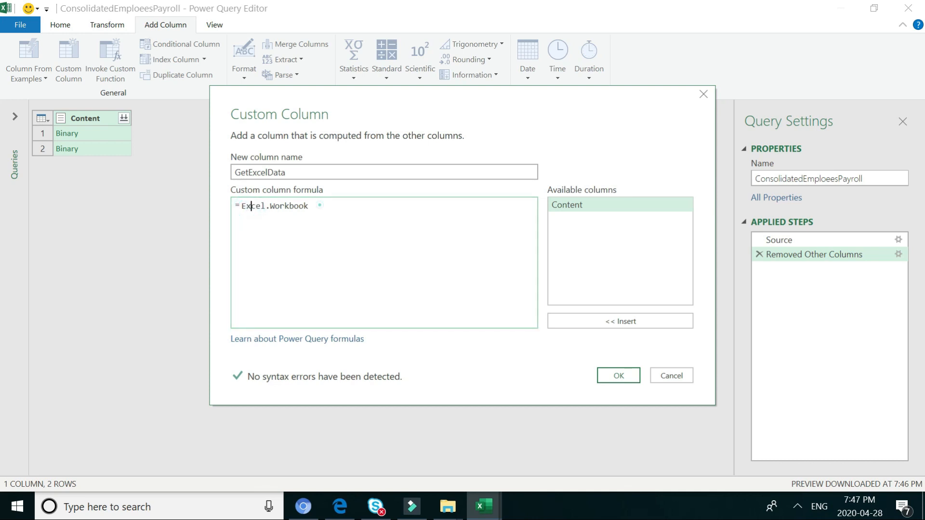
type("(")
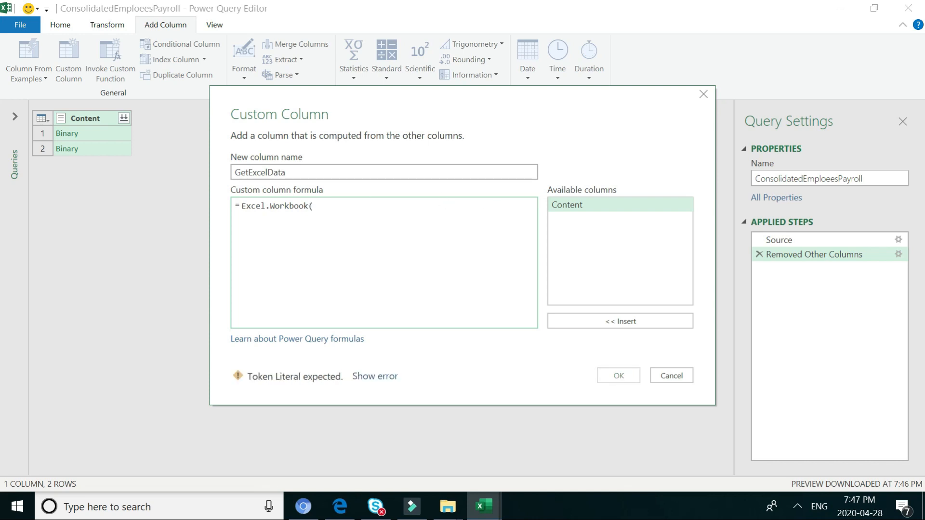
left_click(567, 204)
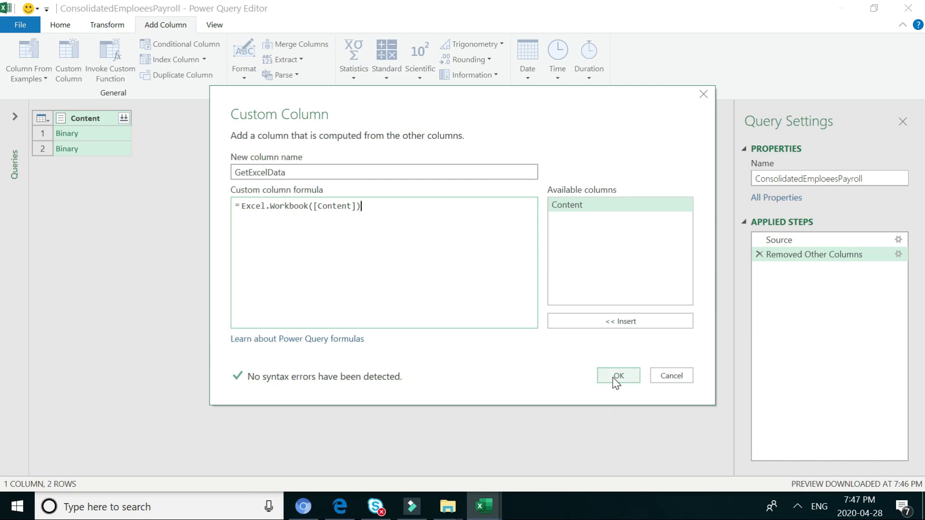
left_click(618, 376)
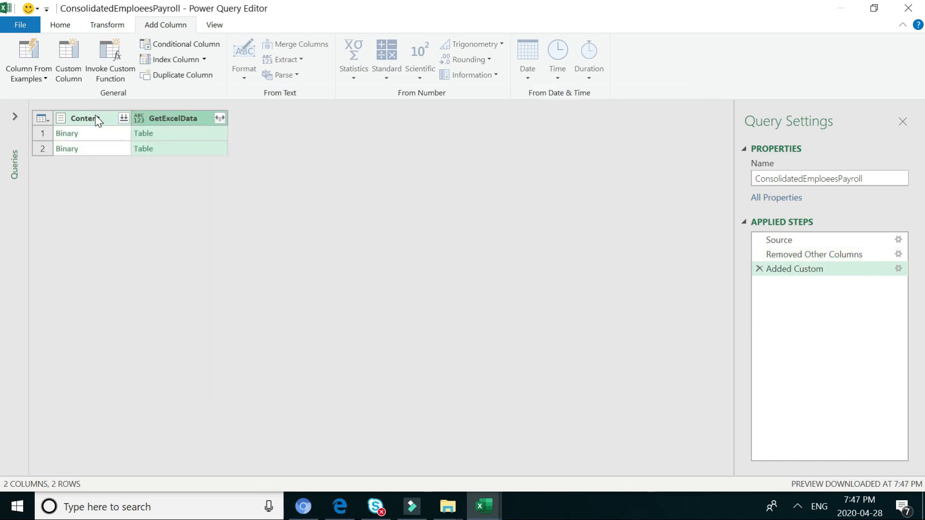
Remove Content and expand GetExcelData into Name, Data, Item, Kind and Hidden.
right_click(86, 118)
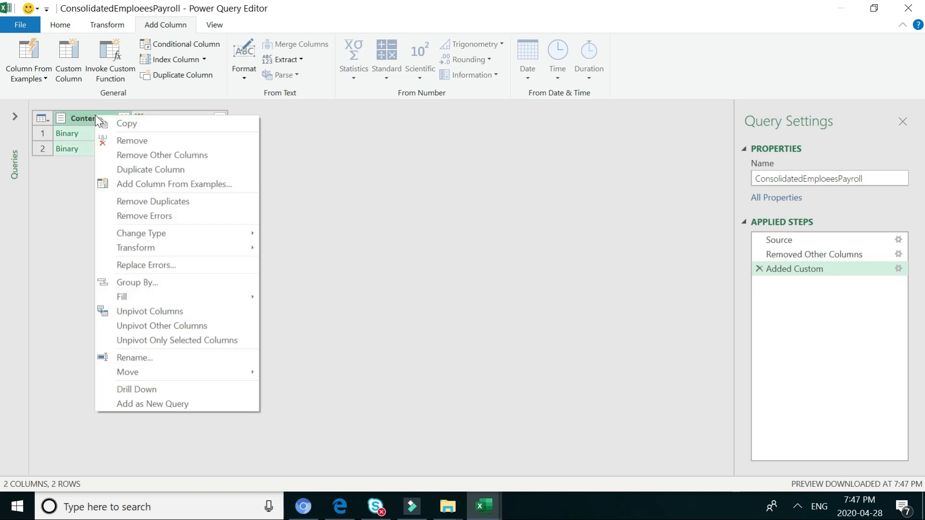
left_click(132, 141)
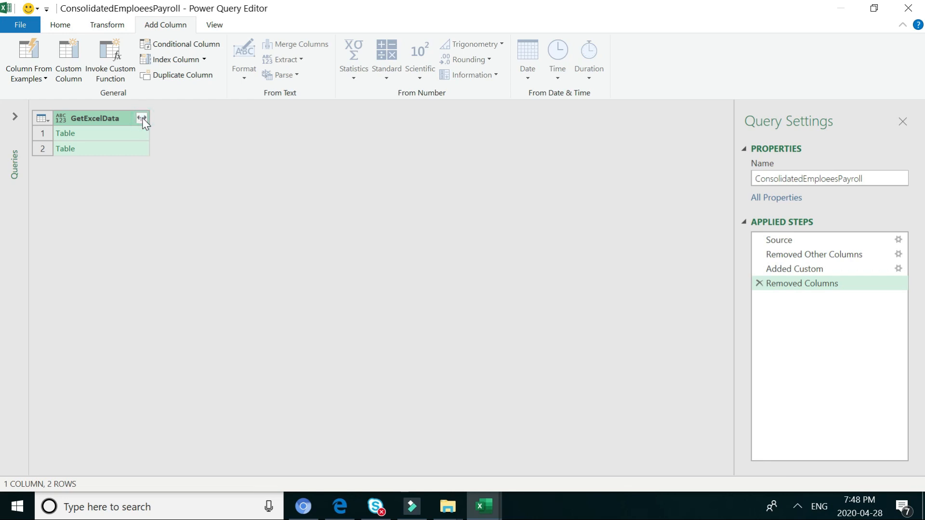
left_click(143, 117)
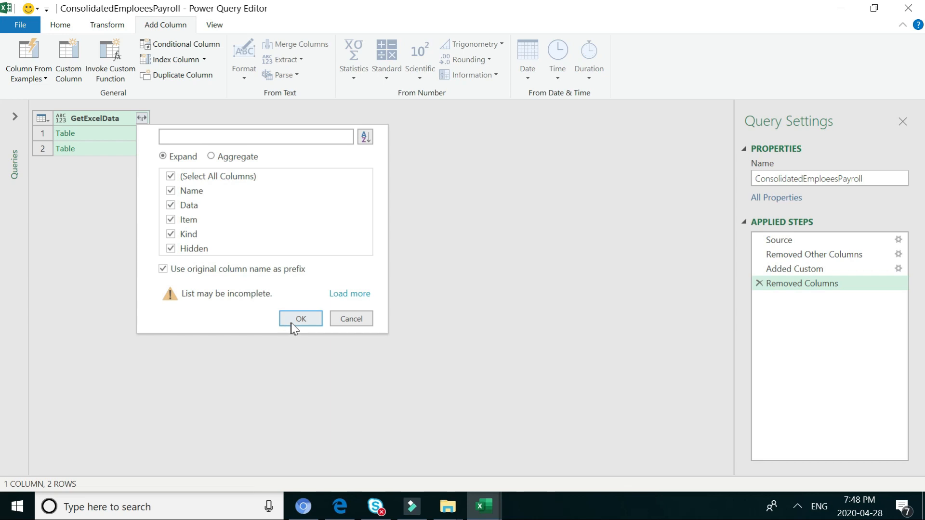
left_click(300, 319)
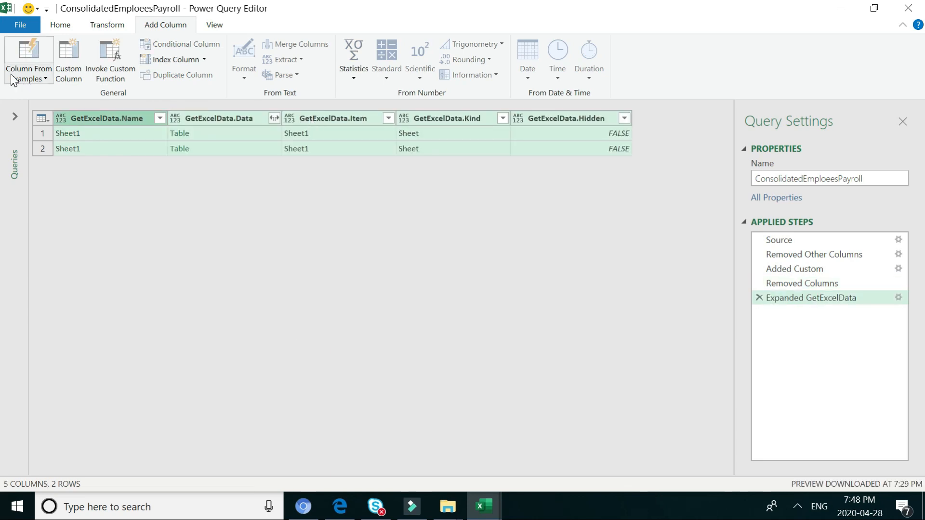
mouse_move(68, 59)
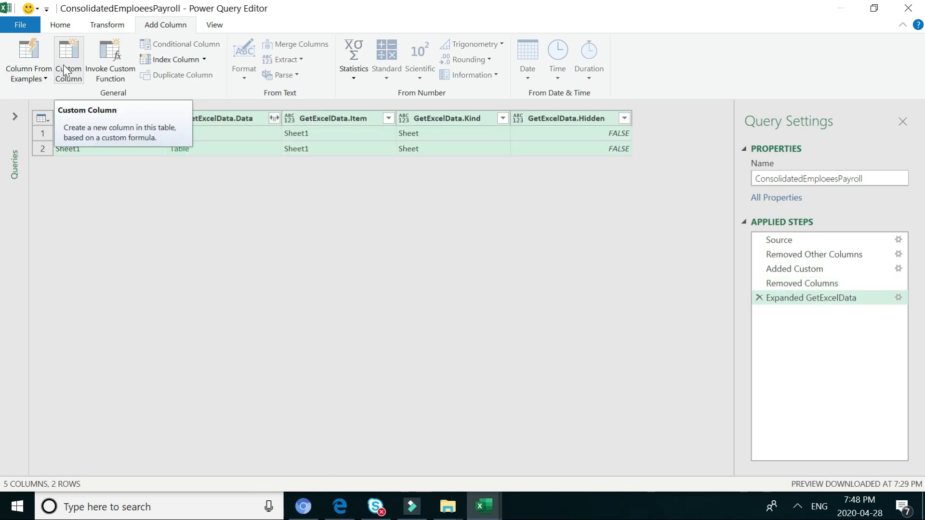
Add a custom column NoHeaders using Table.PromoteHeaders([GetExcelData.Data]).
left_click(68, 59)
type("NoHeaders")
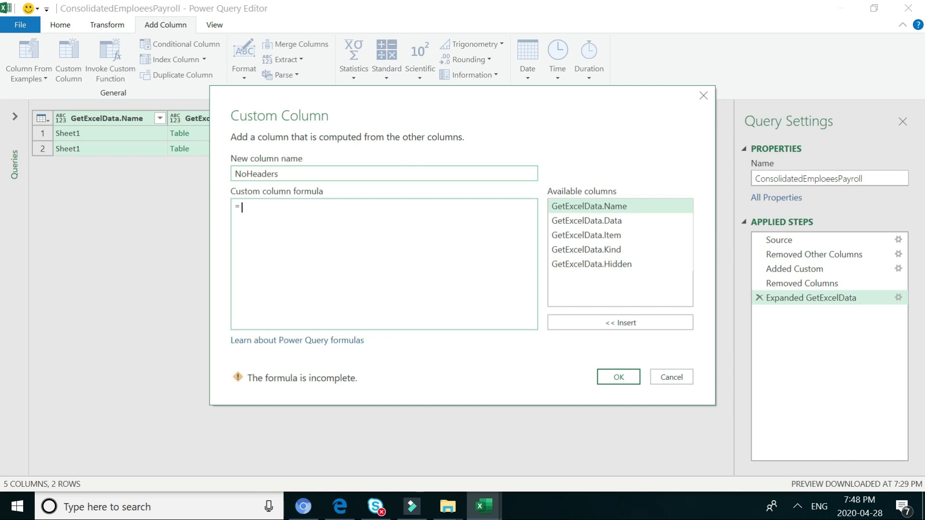
type("Table")
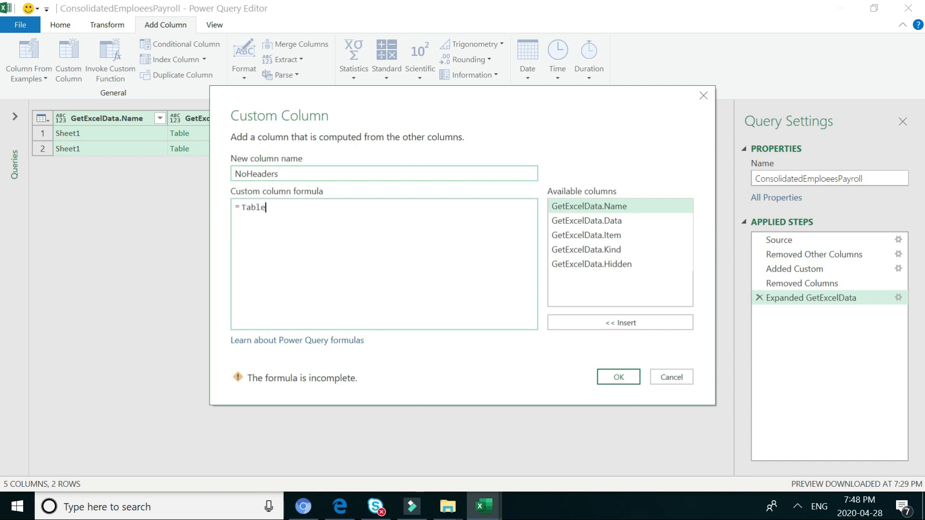
type(".Promot")
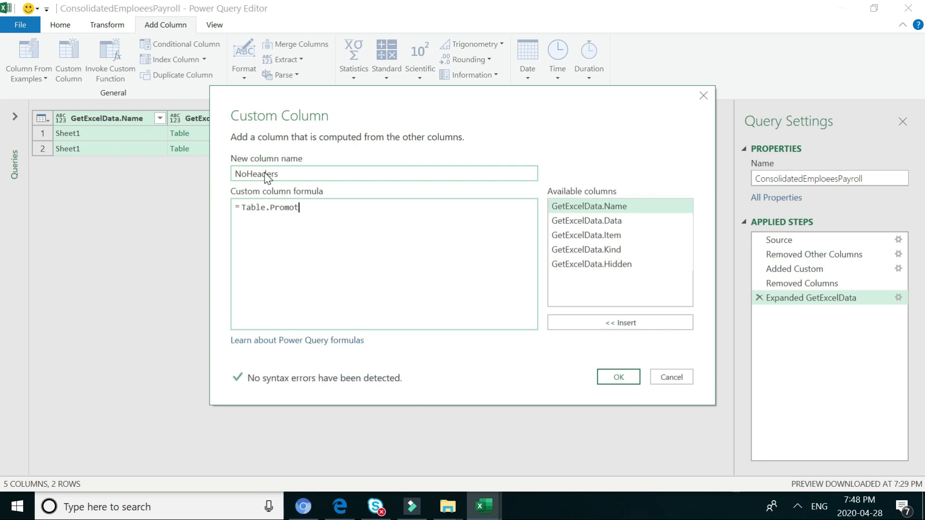
type("e")
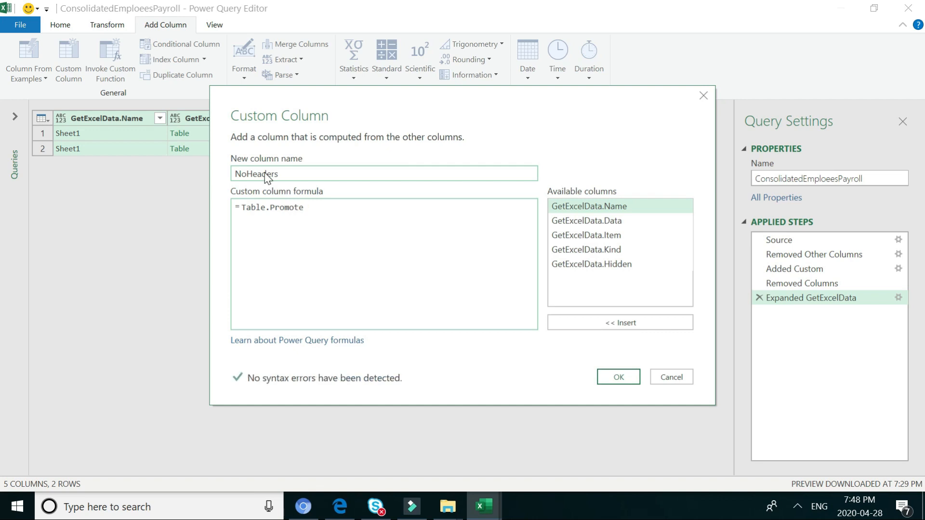
type("Headers")
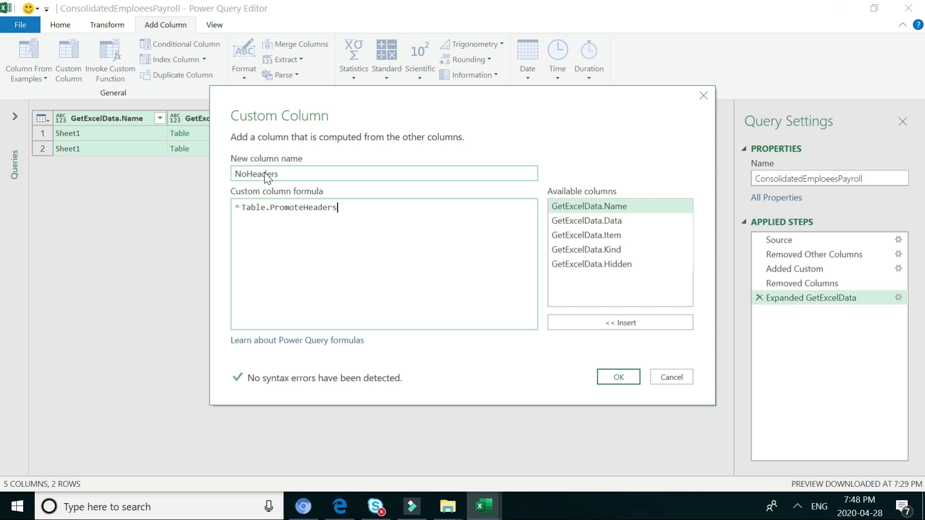
type("(")
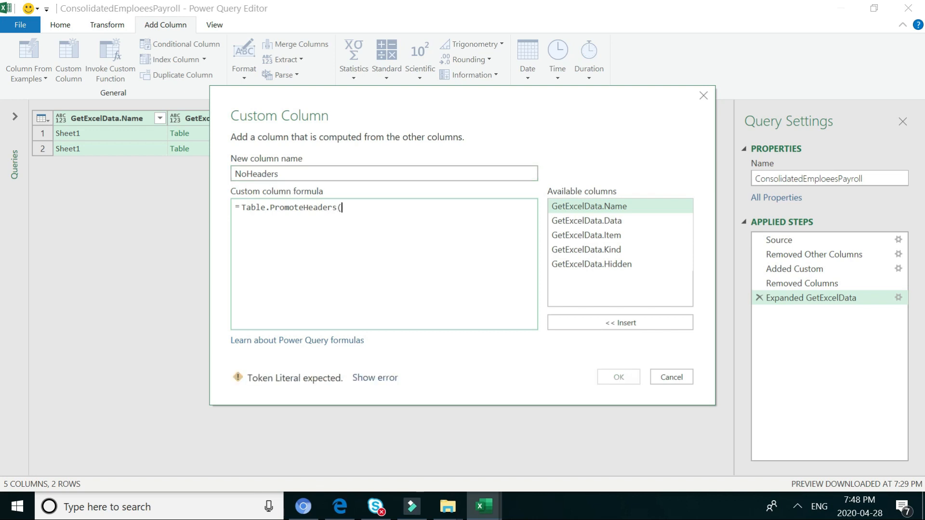
mouse_move(571, 220)
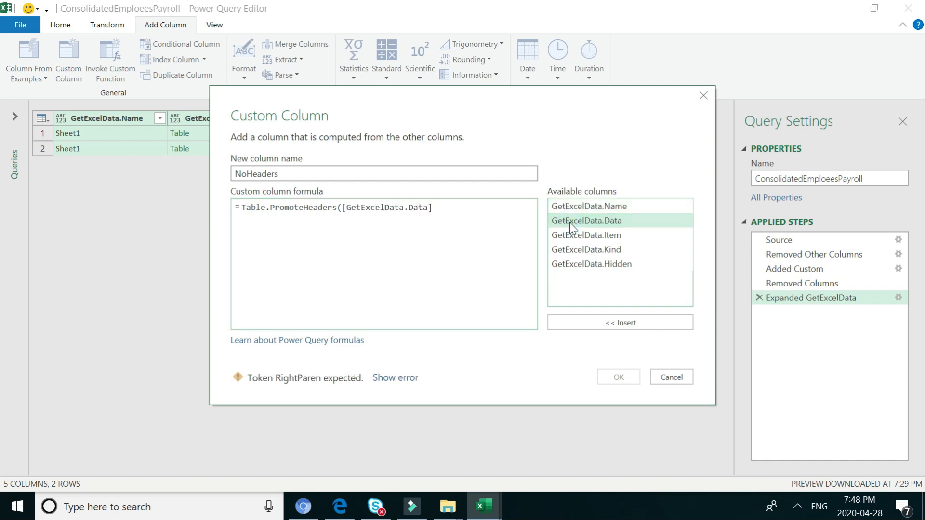
type(")")
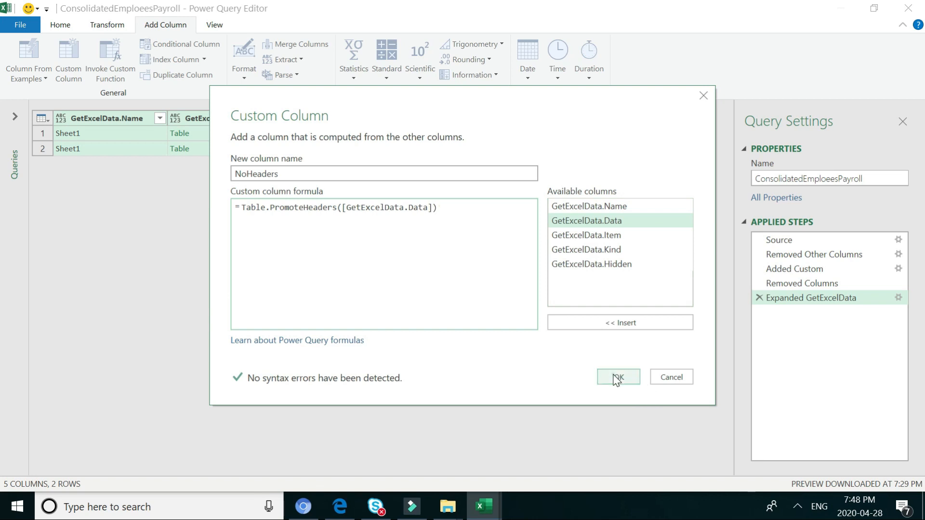
left_click(617, 377)
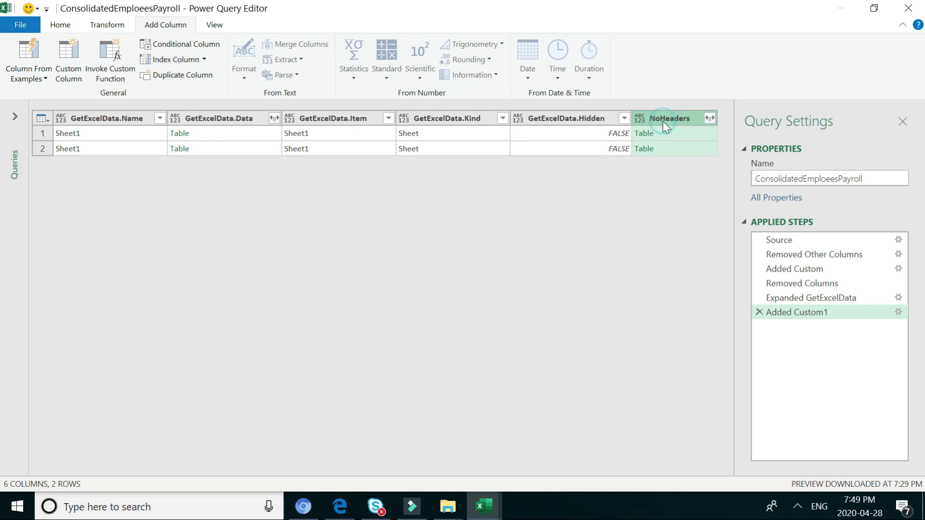
Remove other columns, then expand NoHeaders without the original-name prefix into the payroll fields.
right_click(670, 117)
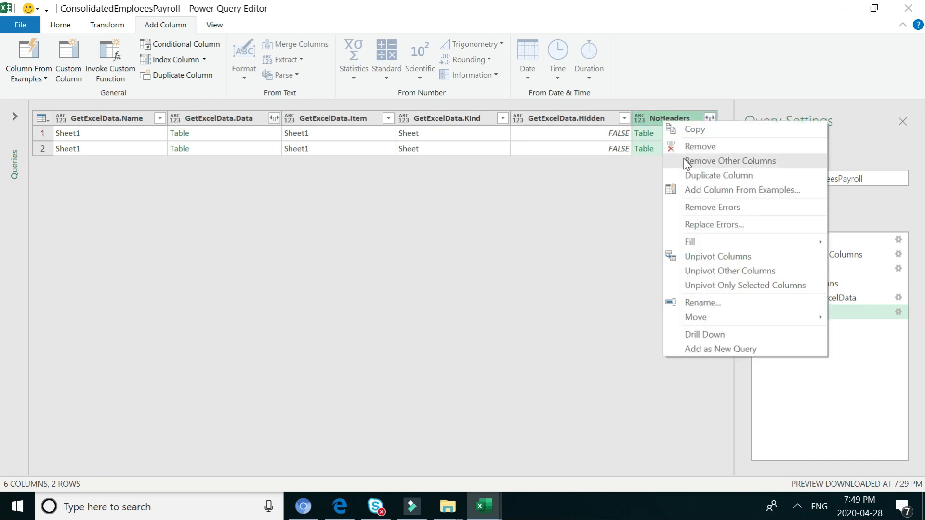
left_click(729, 161)
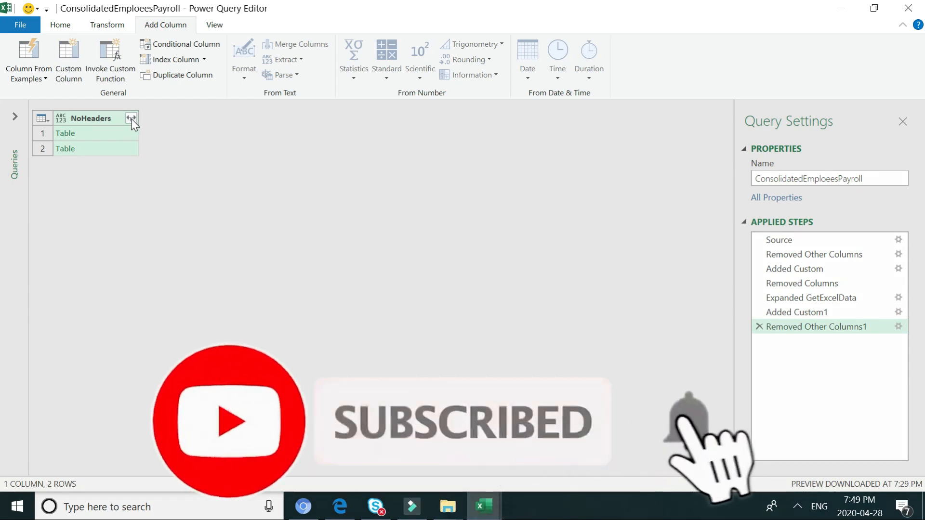
left_click(132, 118)
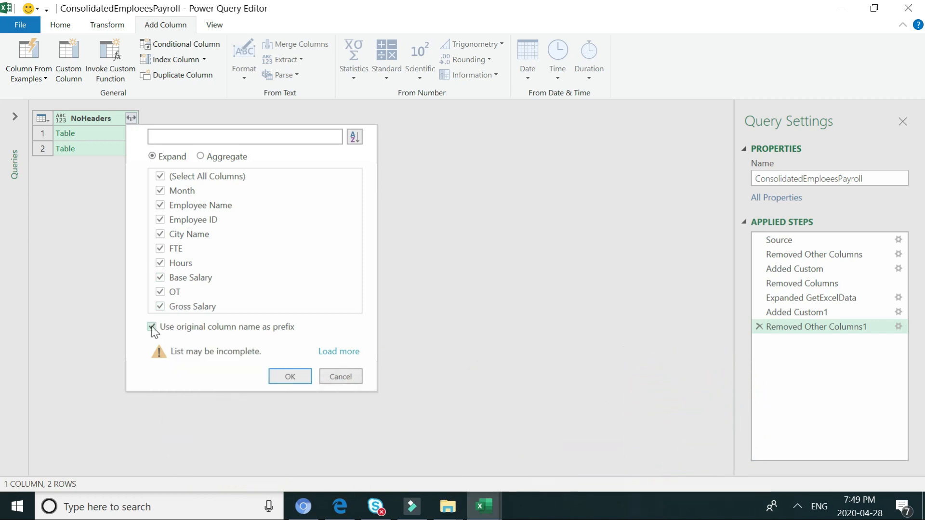
left_click(290, 377)
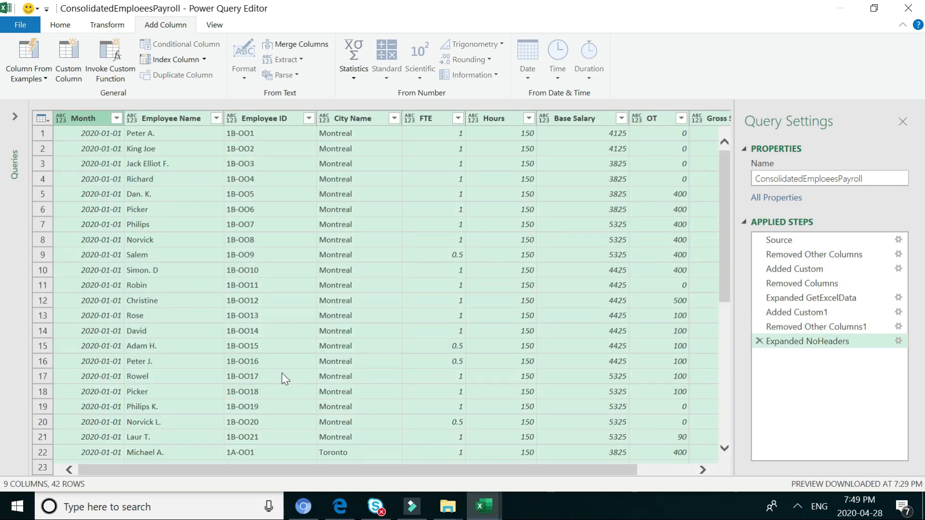
mouse_move(88, 142)
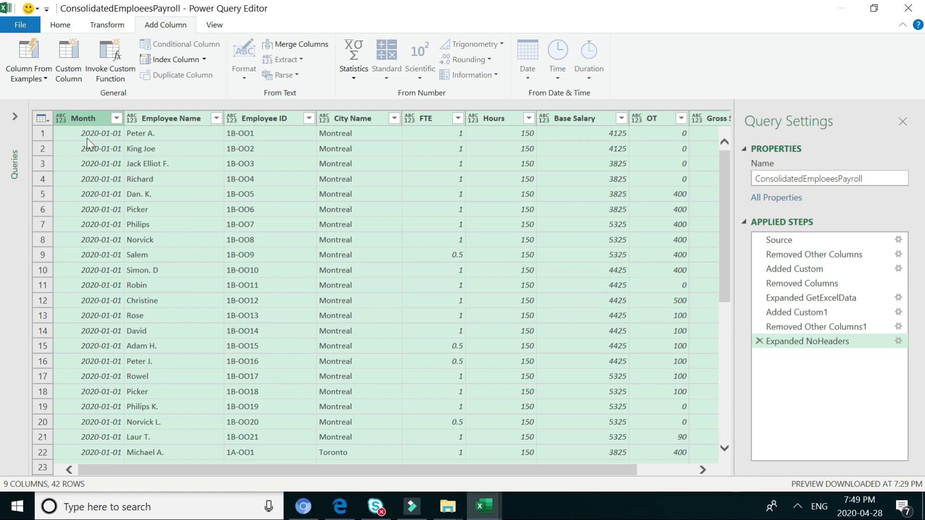
mouse_move(77, 140)
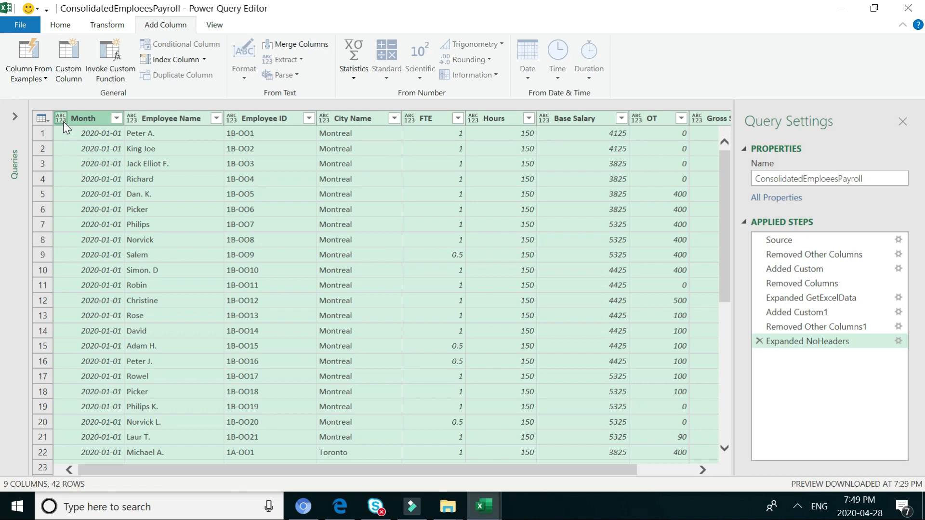
Set Month to date, City Name to text and Hours to whole number.
left_click(59, 118)
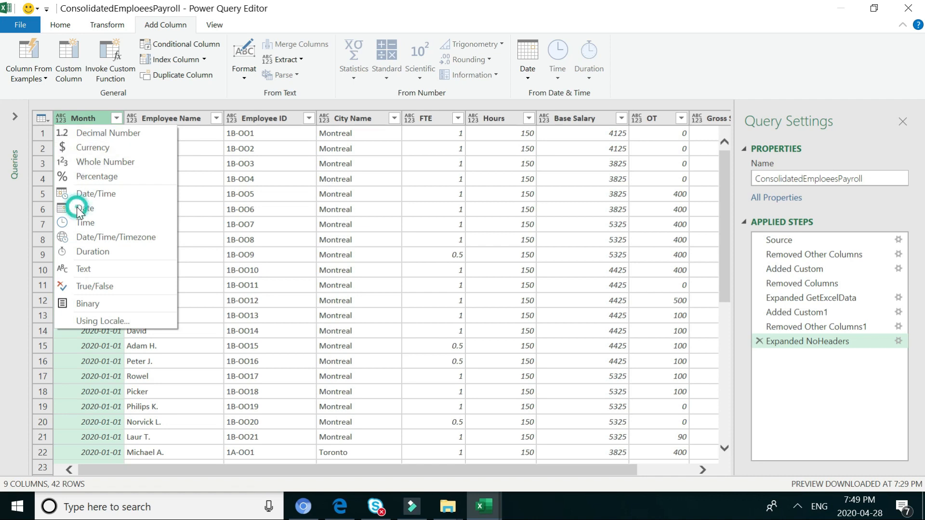
left_click(88, 207)
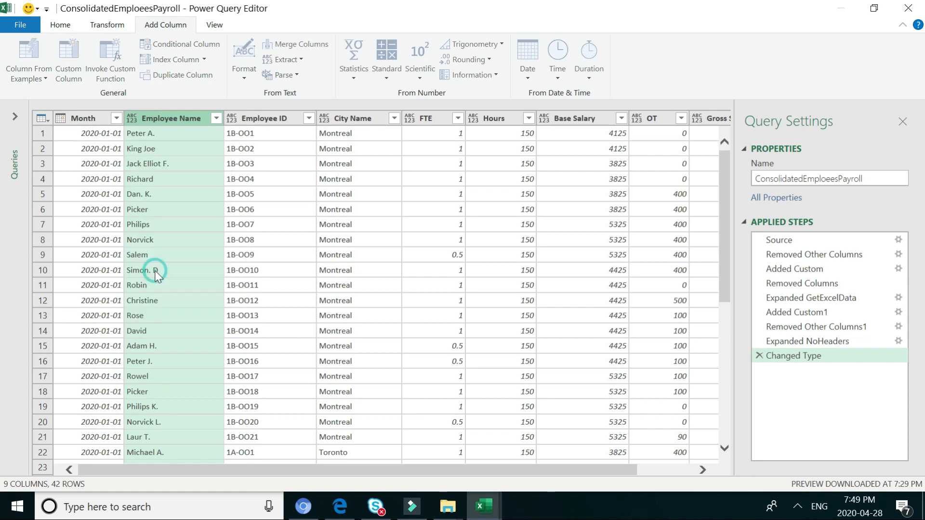
left_click(231, 117)
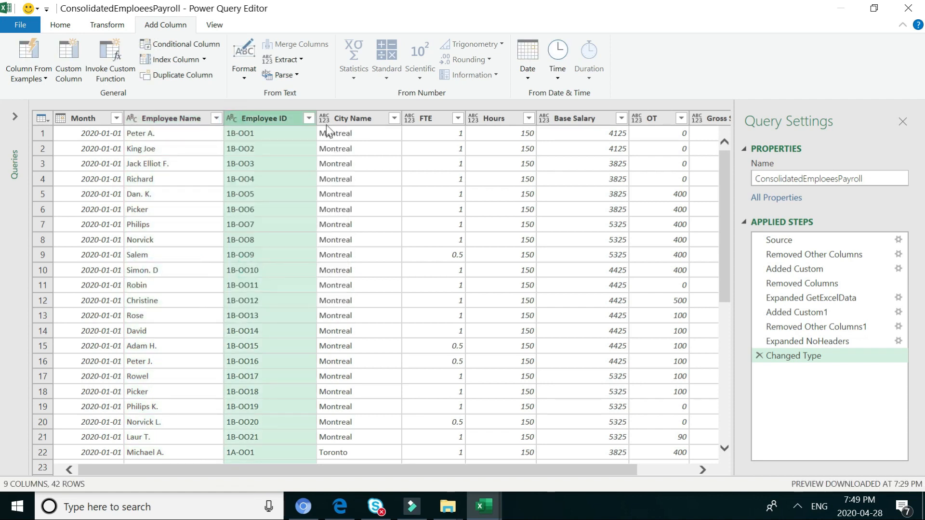
left_click(323, 118)
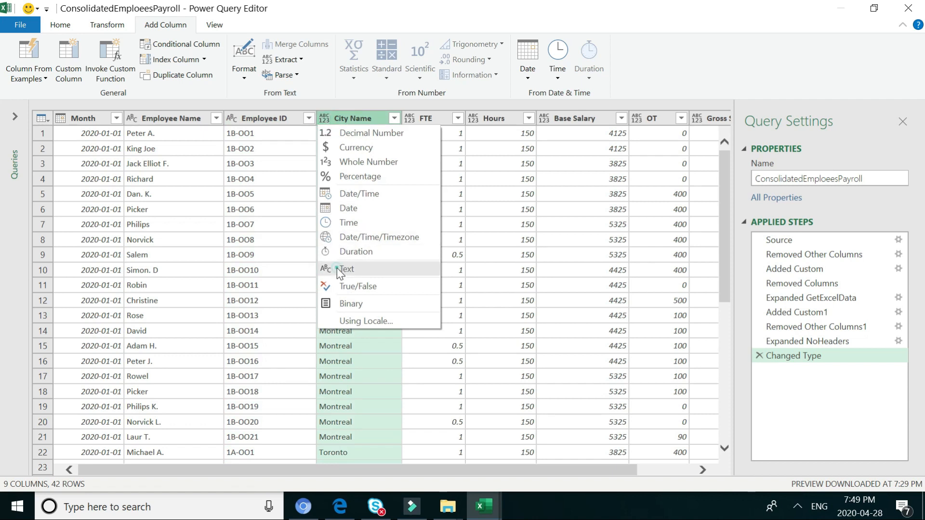
left_click(409, 118)
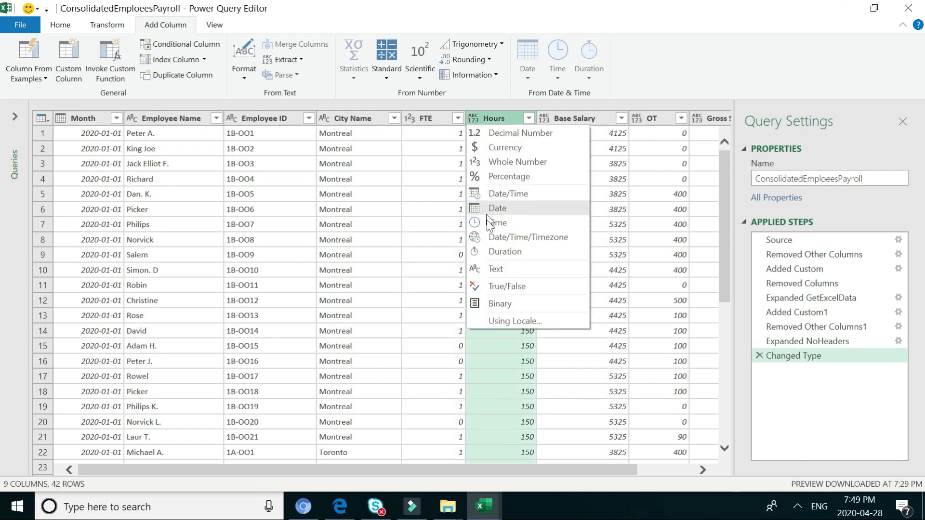
mouse_move(516, 162)
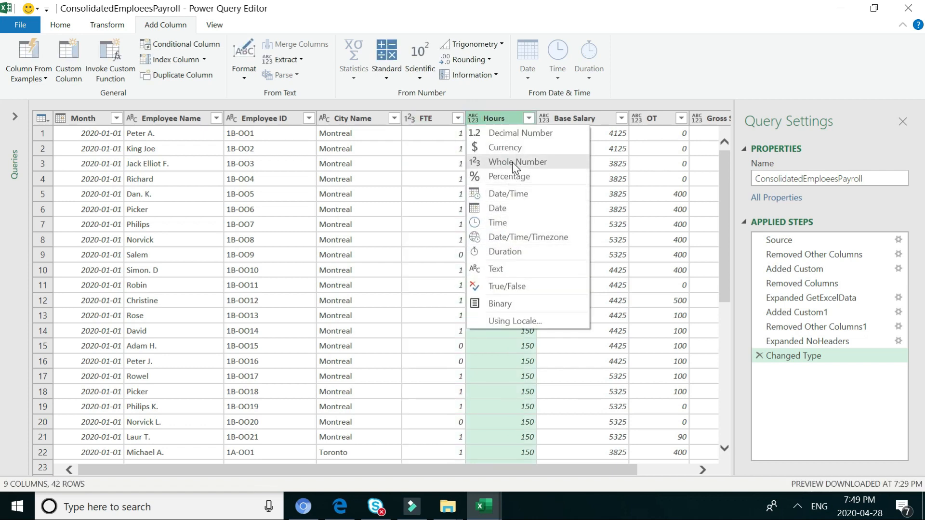
left_click(517, 162)
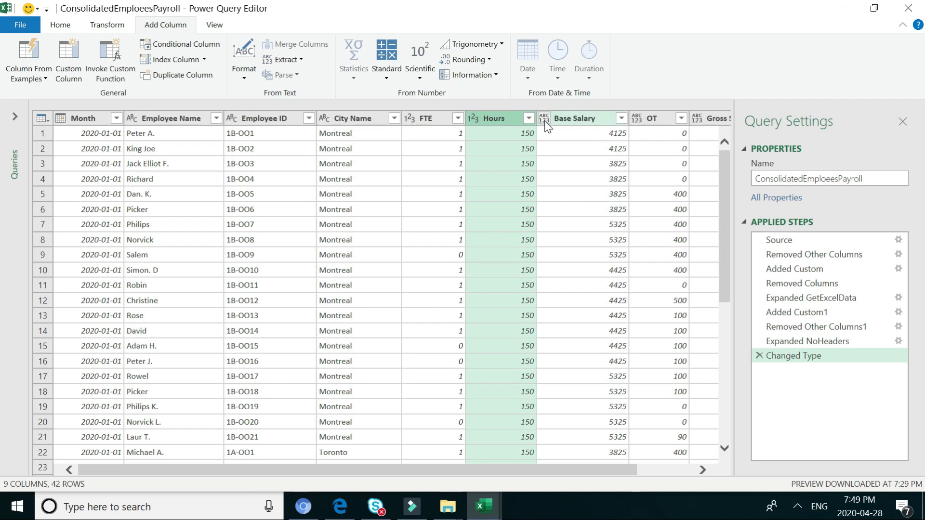
Make Base Salary, OT and Gross Salary currency columns.
left_click(542, 118)
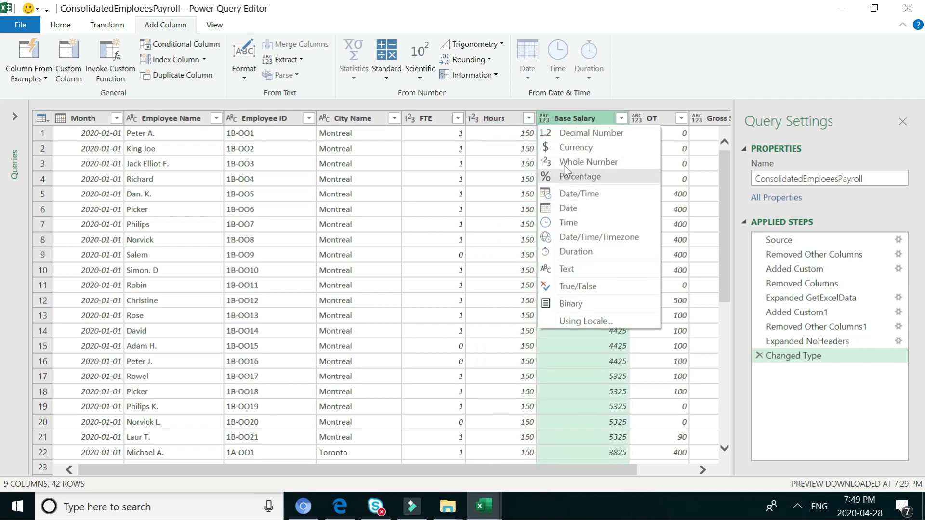
left_click(576, 148)
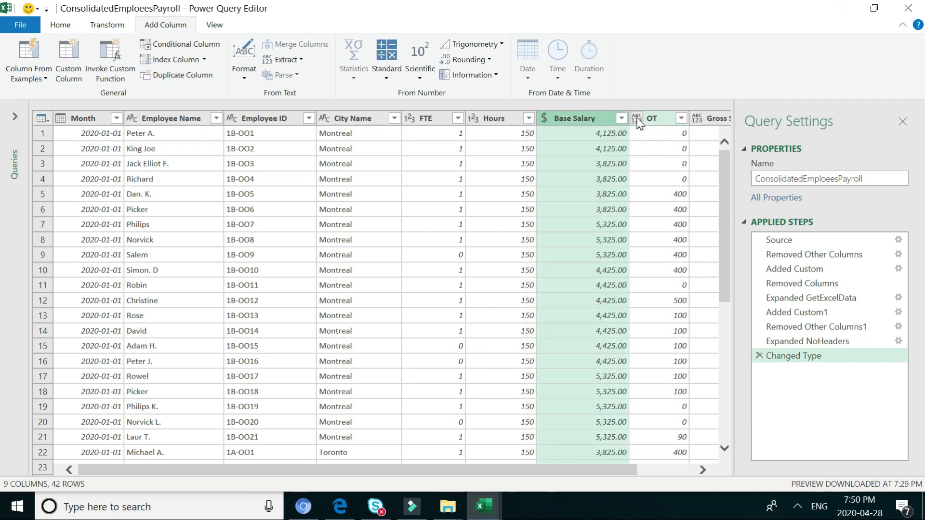
left_click(652, 117)
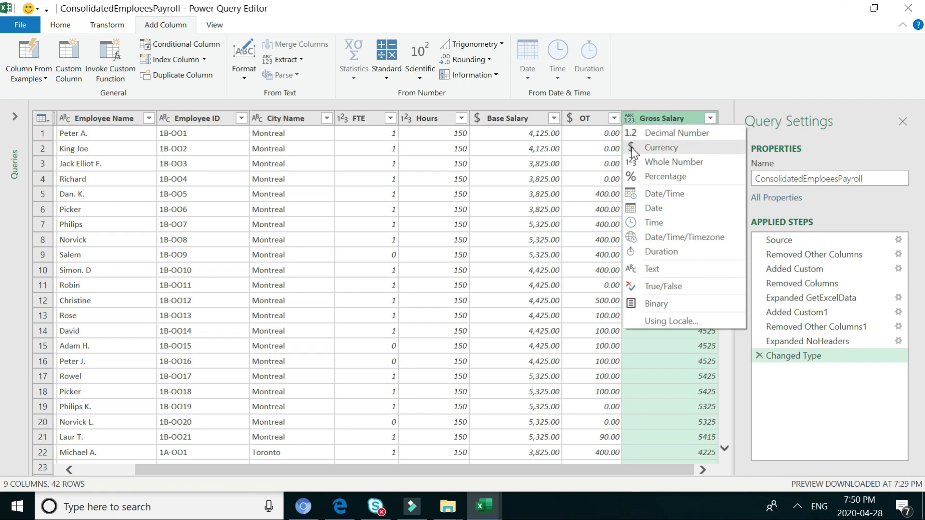
left_click(661, 147)
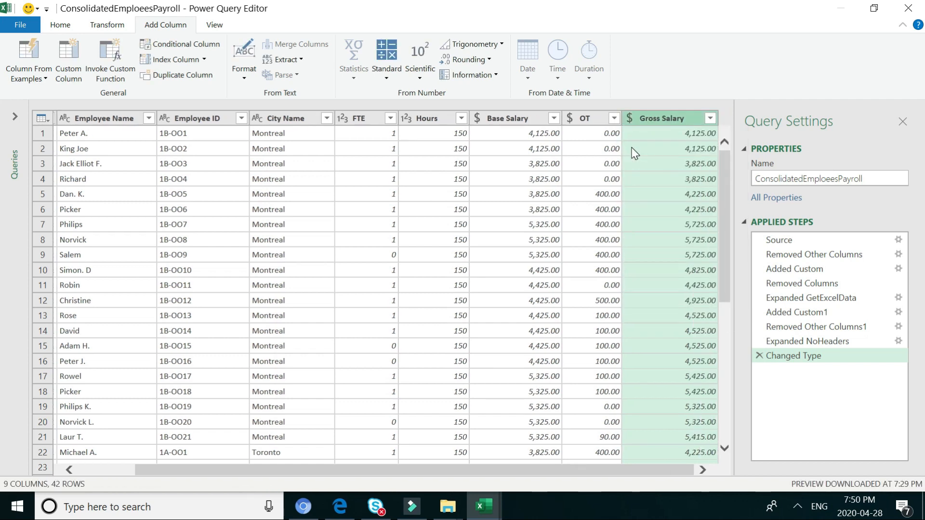
mouse_move(109, 59)
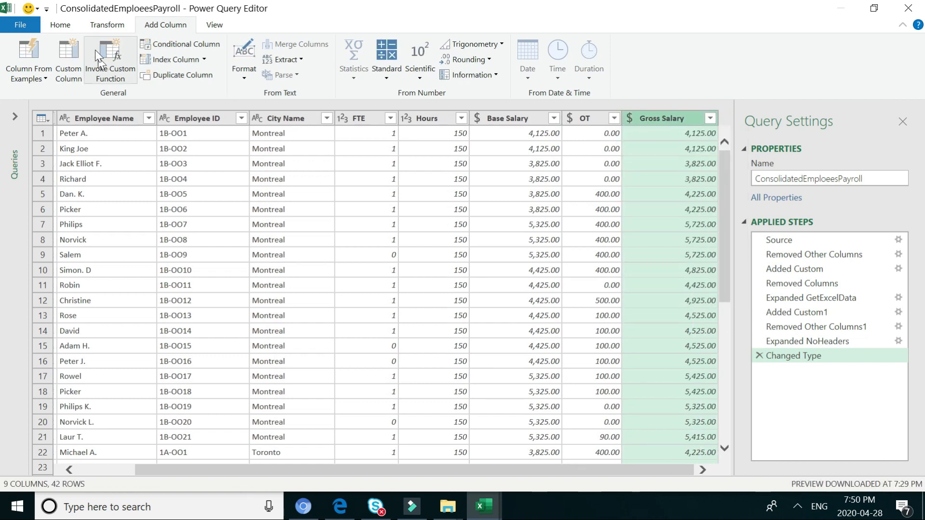
Use Close & Load To to place the query as a table on a new worksheet.
left_click(59, 25)
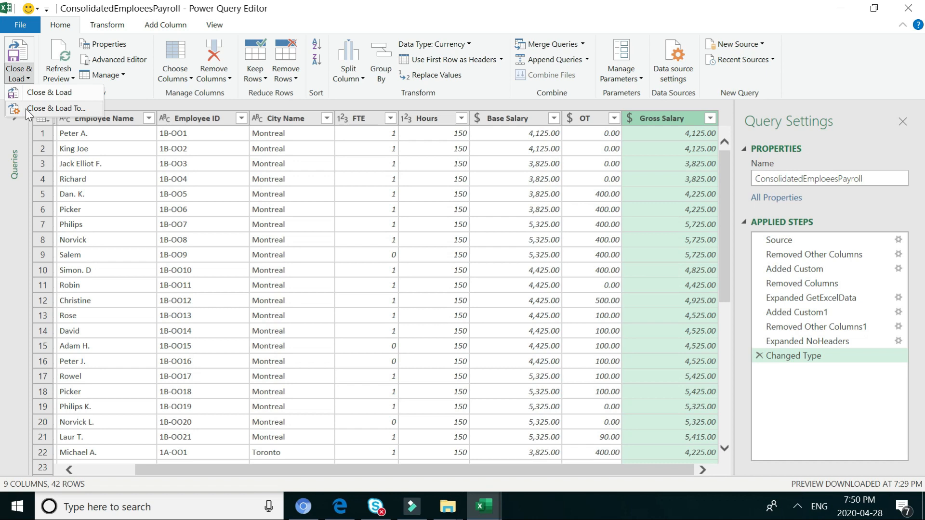
left_click(48, 92)
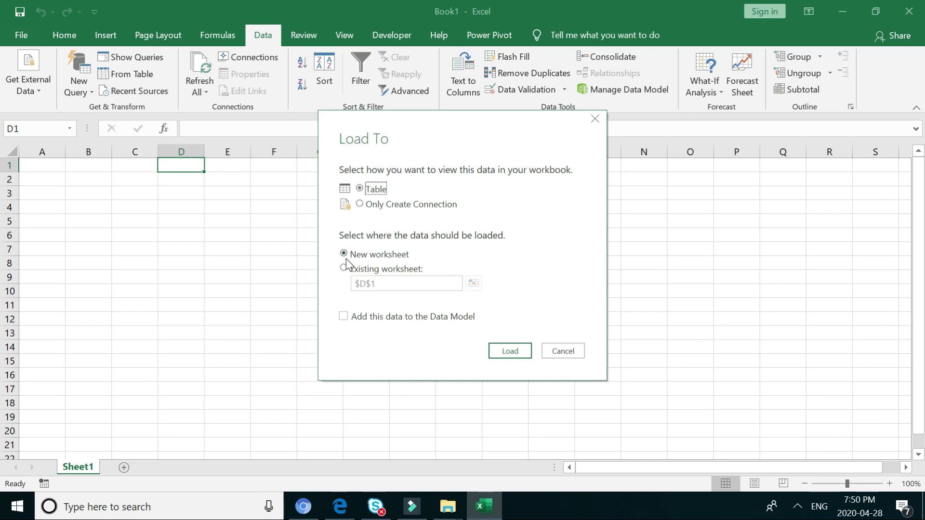
mouse_move(509, 351)
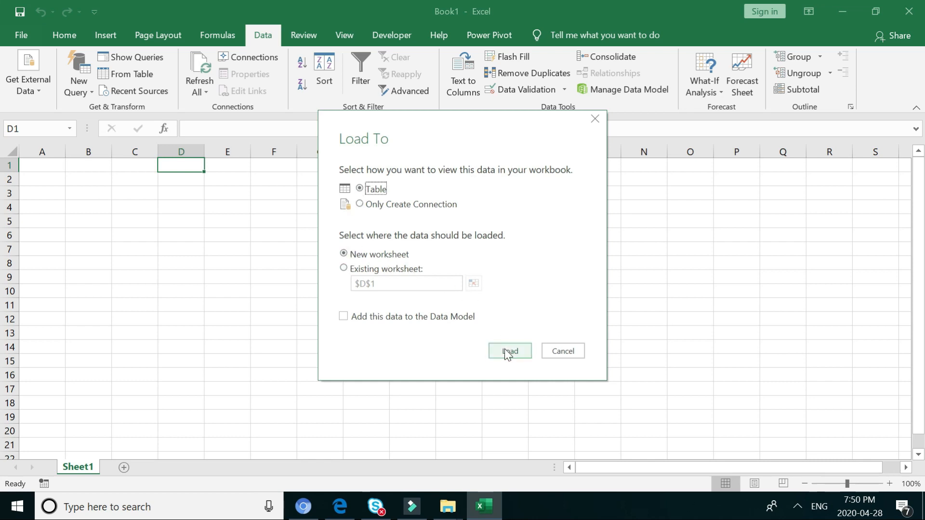
left_click(509, 351)
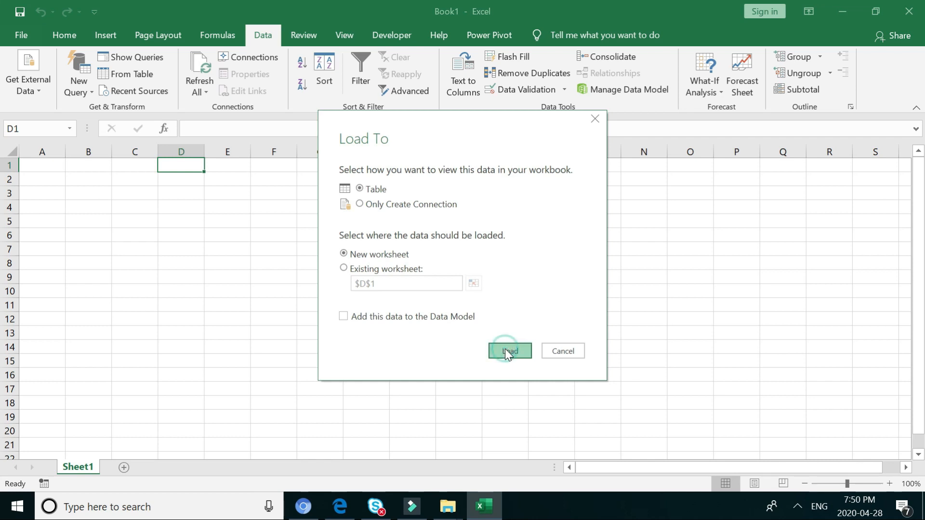
left_click(508, 351)
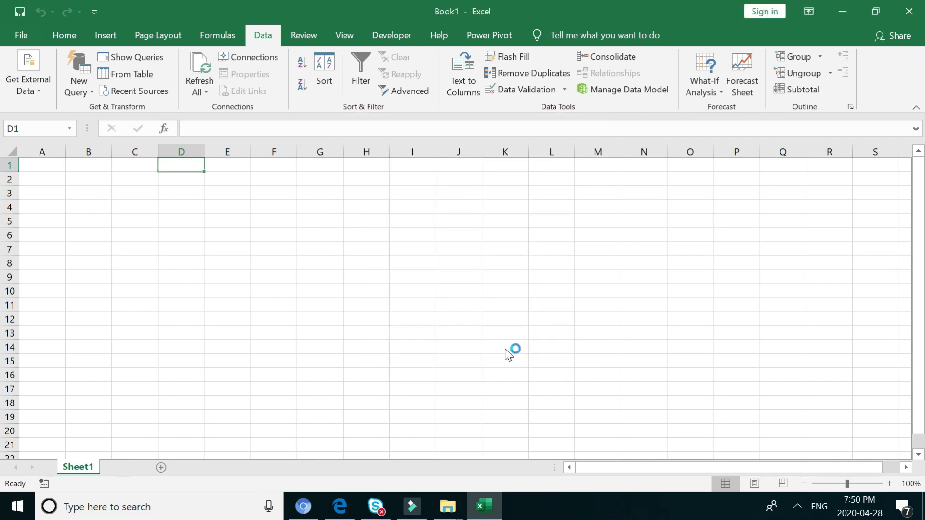
left_click(137, 57)
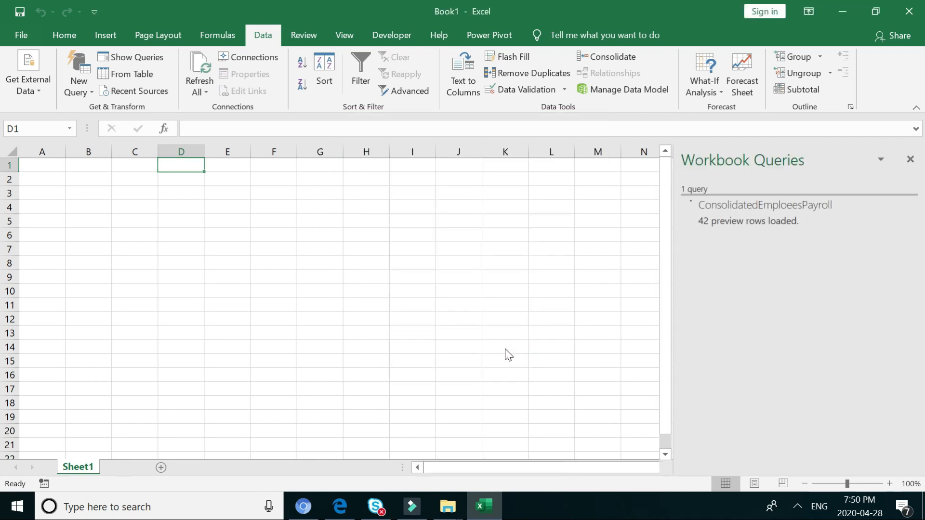
double_click(764, 204)
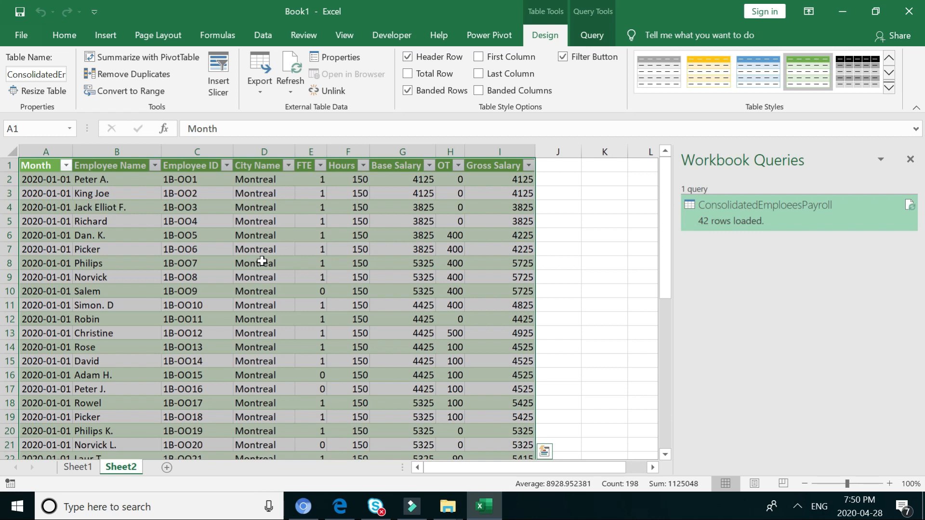
left_click(264, 263)
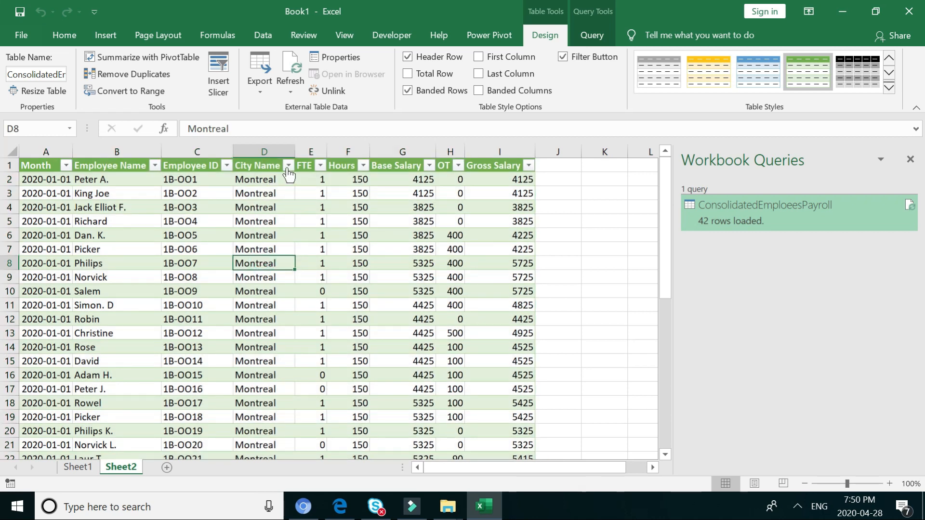
left_click(288, 165)
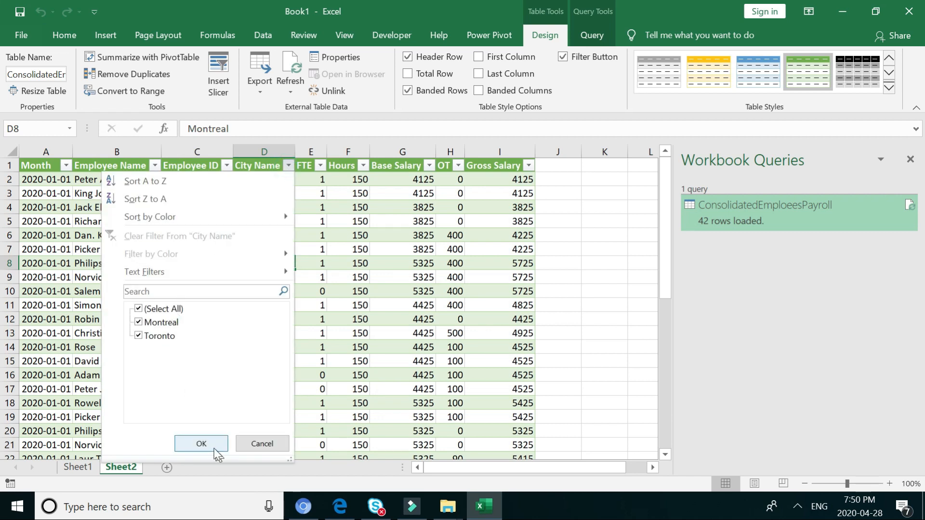
left_click(200, 443)
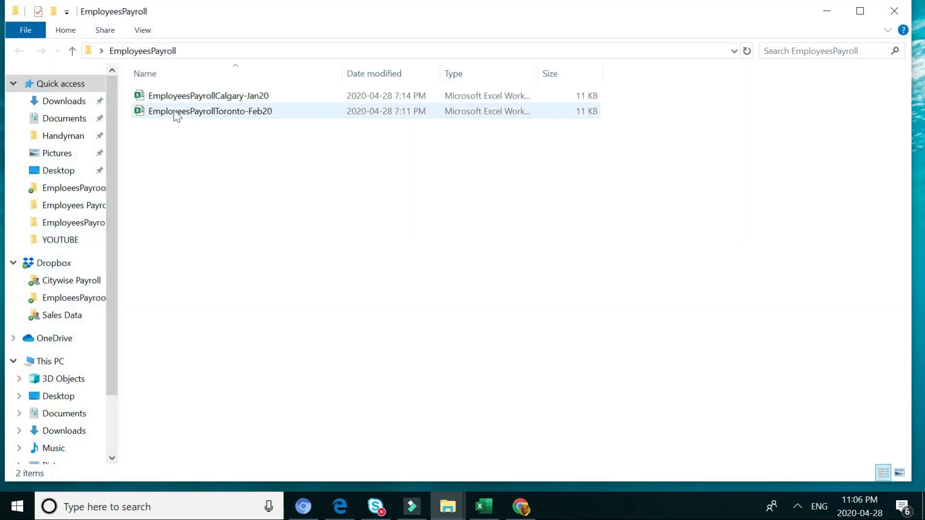
Copy the Calgary-Jan20 and Toronto-Feb20 workbooks into the Dropbox EmploeesPayrool folder.
left_click(208, 96)
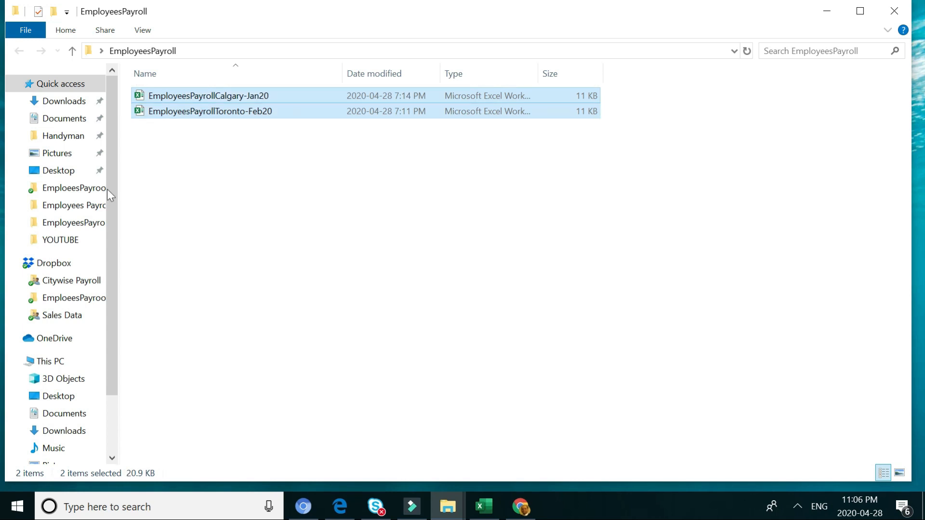
left_click(75, 297)
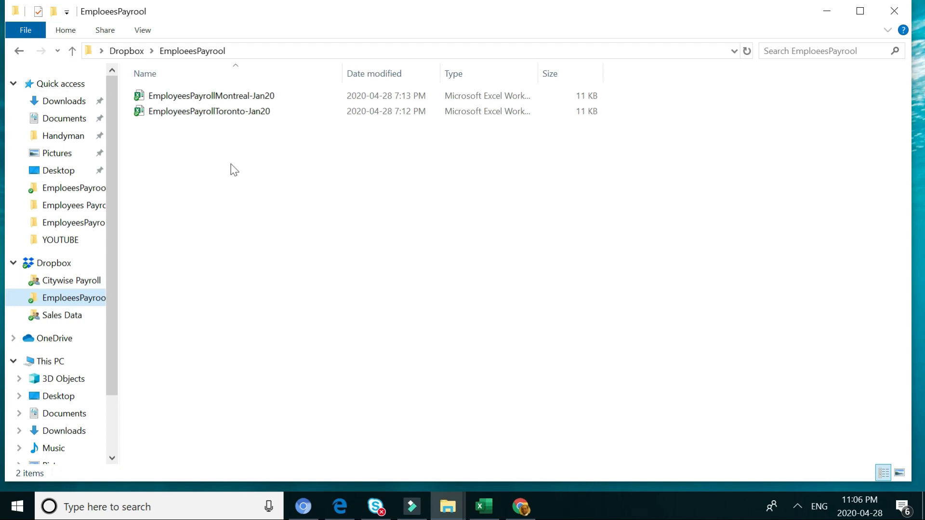
right_click(232, 170)
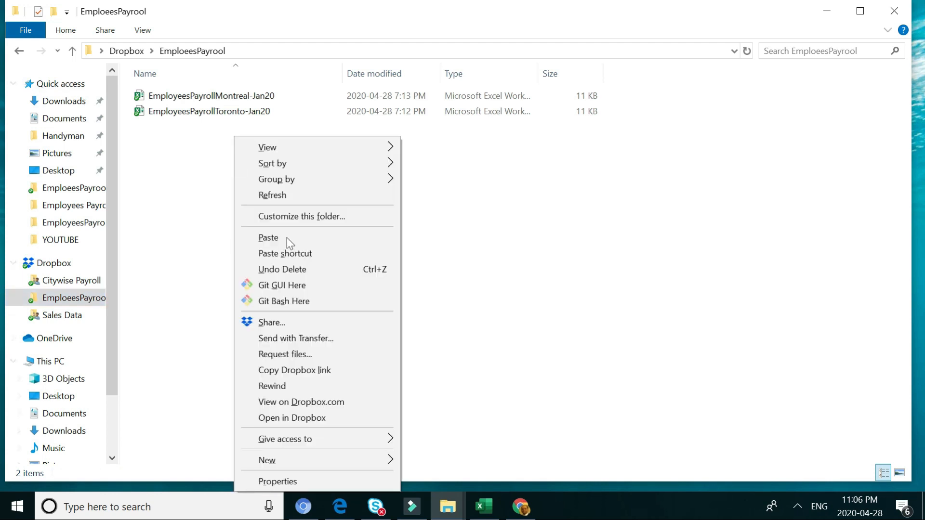
left_click(268, 237)
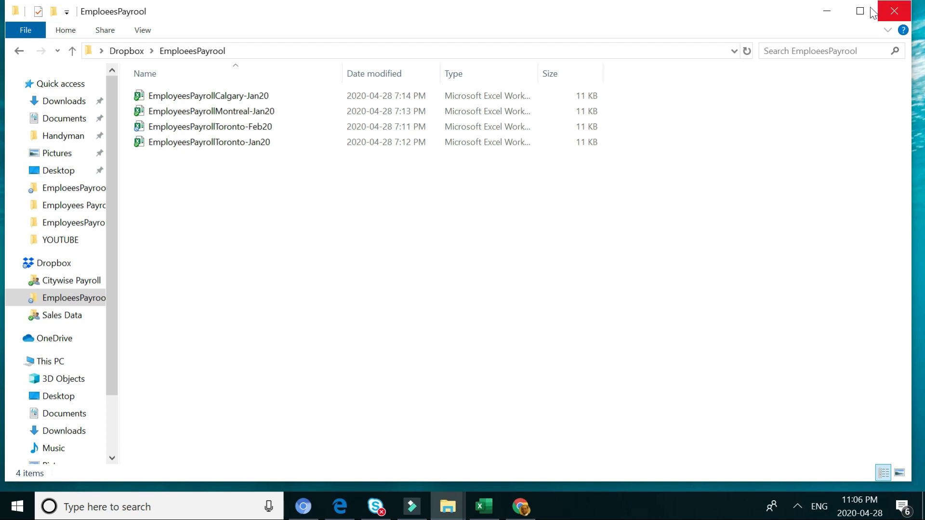
left_click(482, 506)
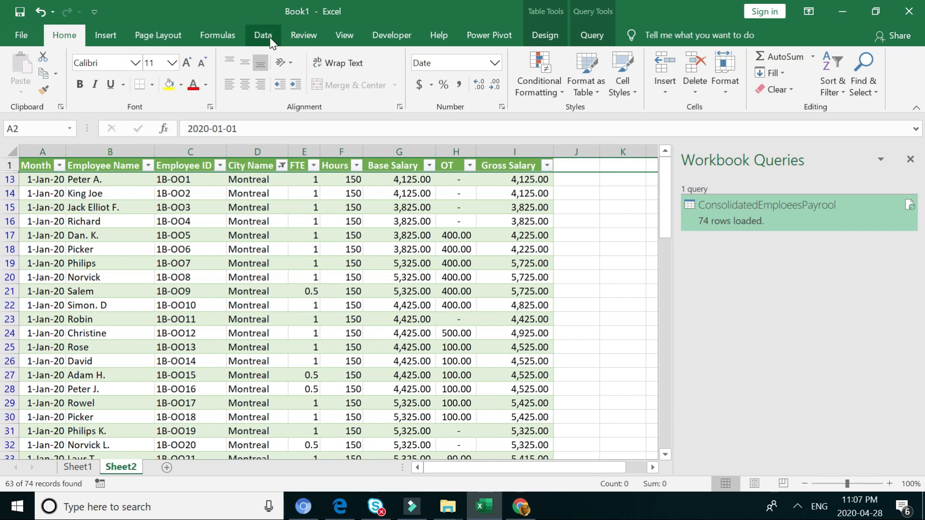
Refresh all queries so the payroll table grows to 74 rows with Calgary staff and February, checking the Month filter.
left_click(262, 35)
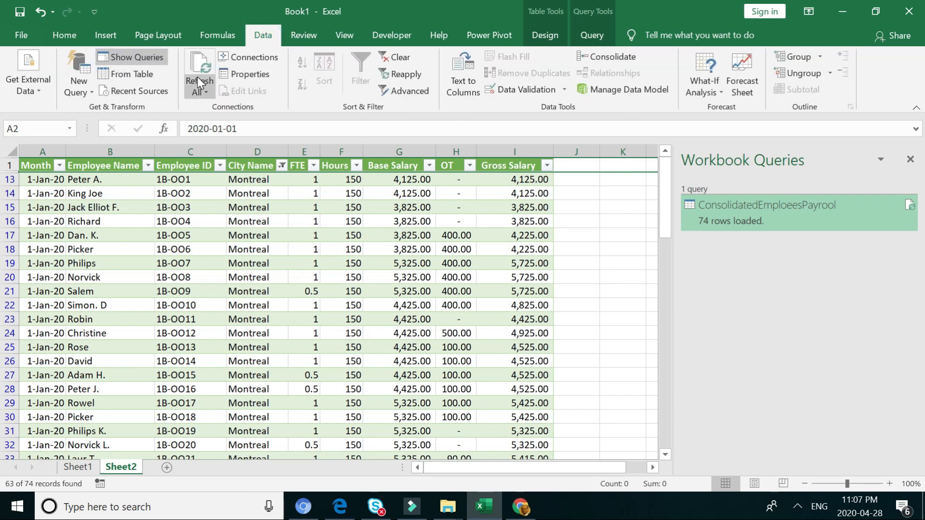
left_click(63, 35)
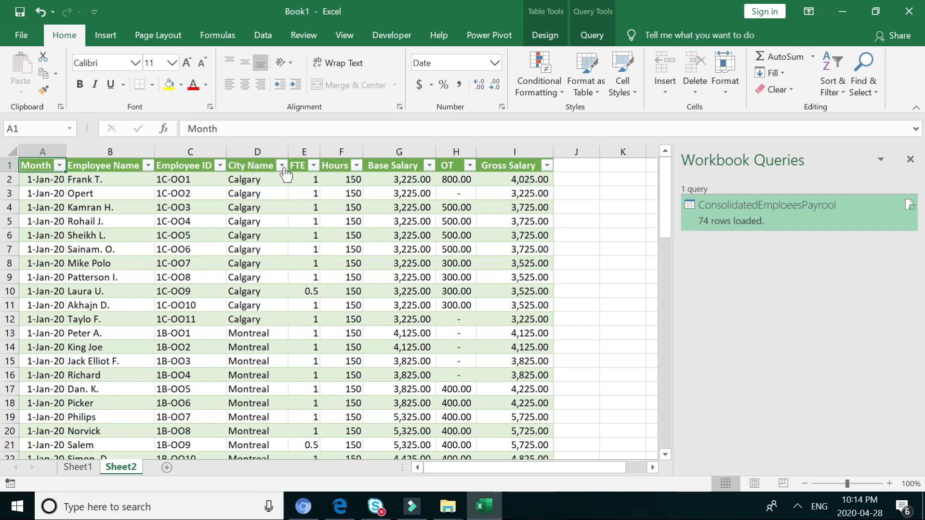
left_click(282, 165)
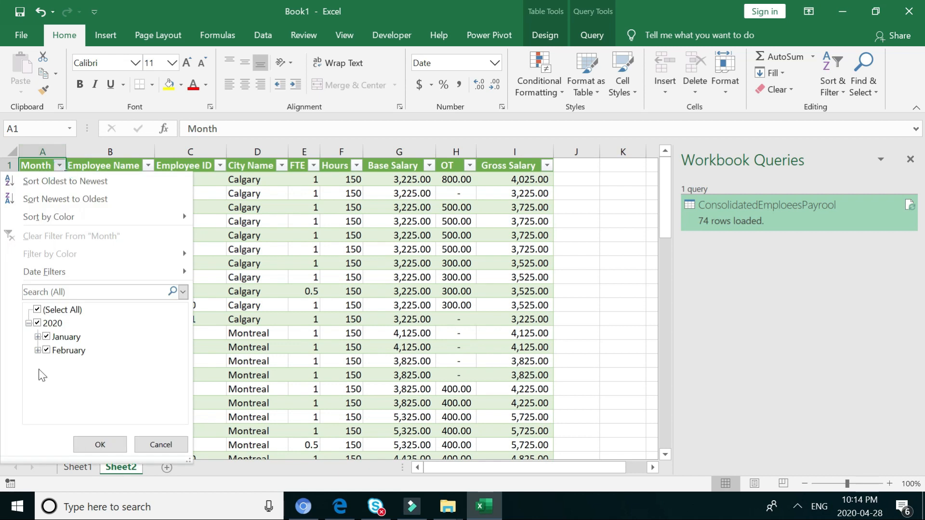
mouse_move(67, 362)
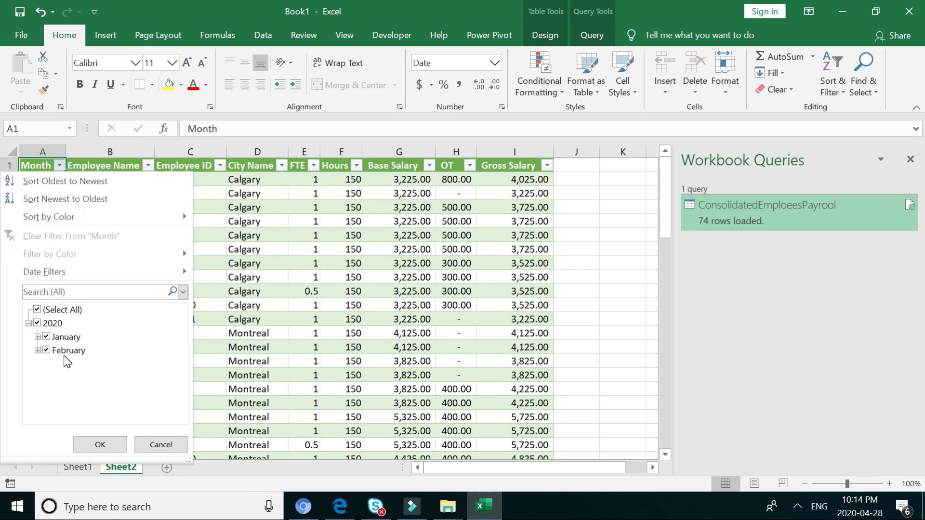
left_click(99, 445)
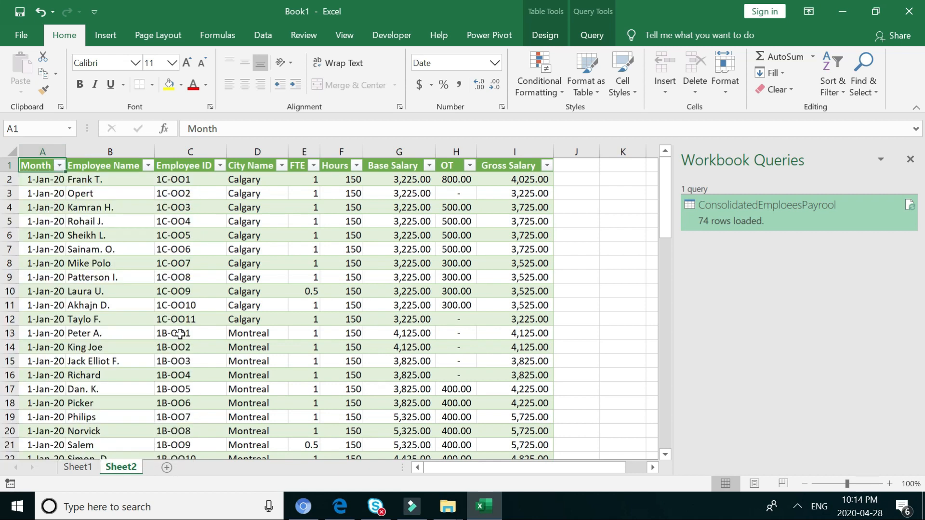